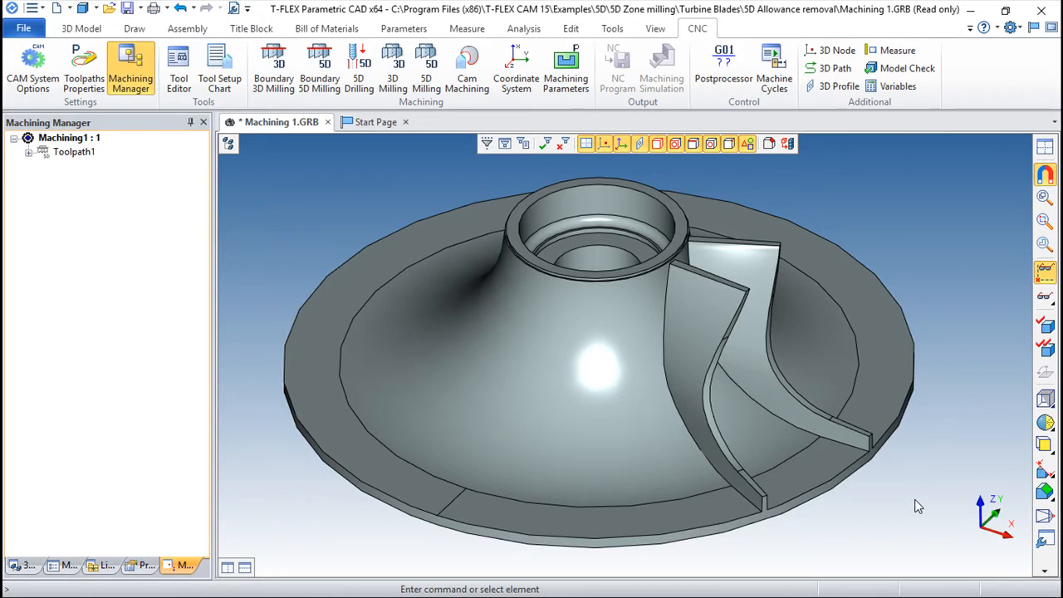
mouse_move(949, 523)
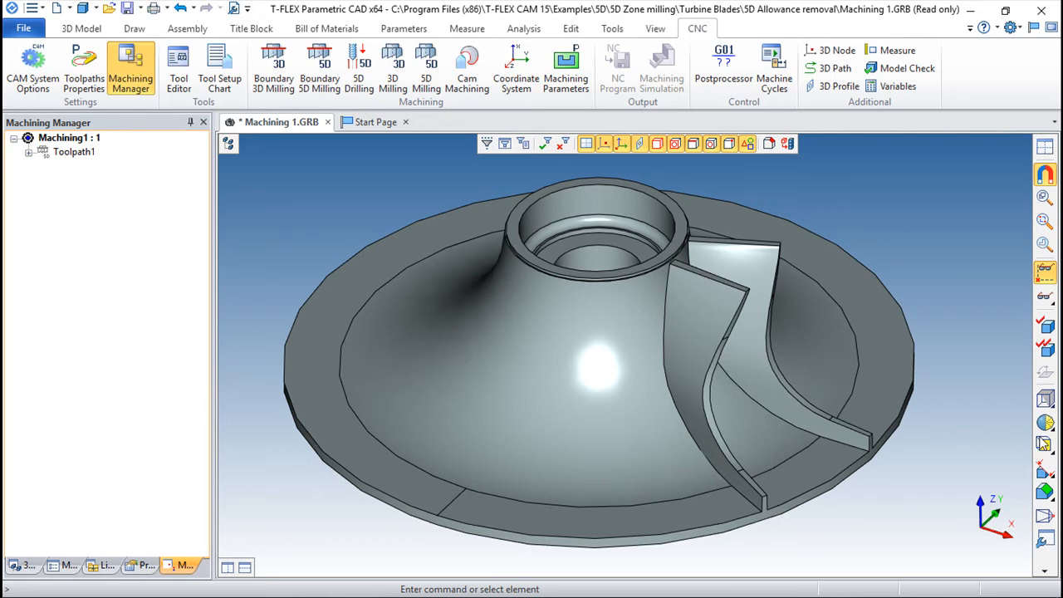
mouse_move(980, 363)
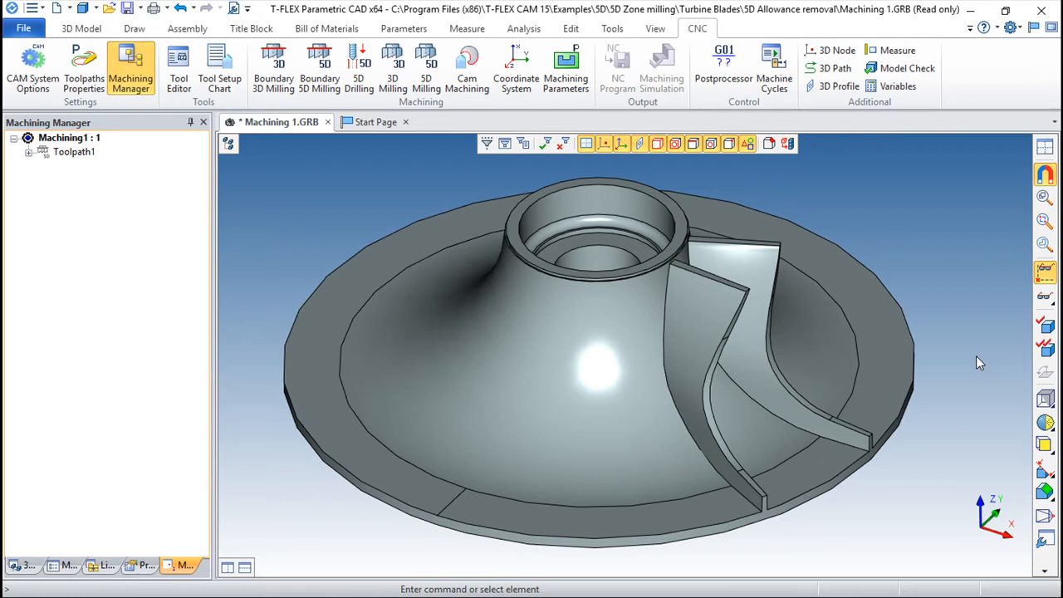
mouse_move(967, 367)
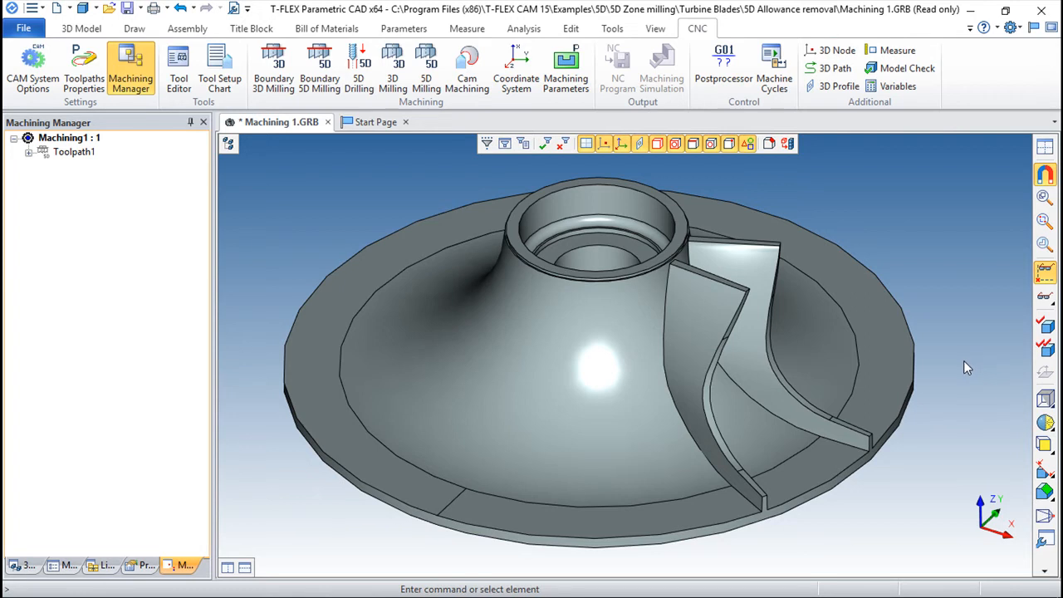
mouse_move(964, 336)
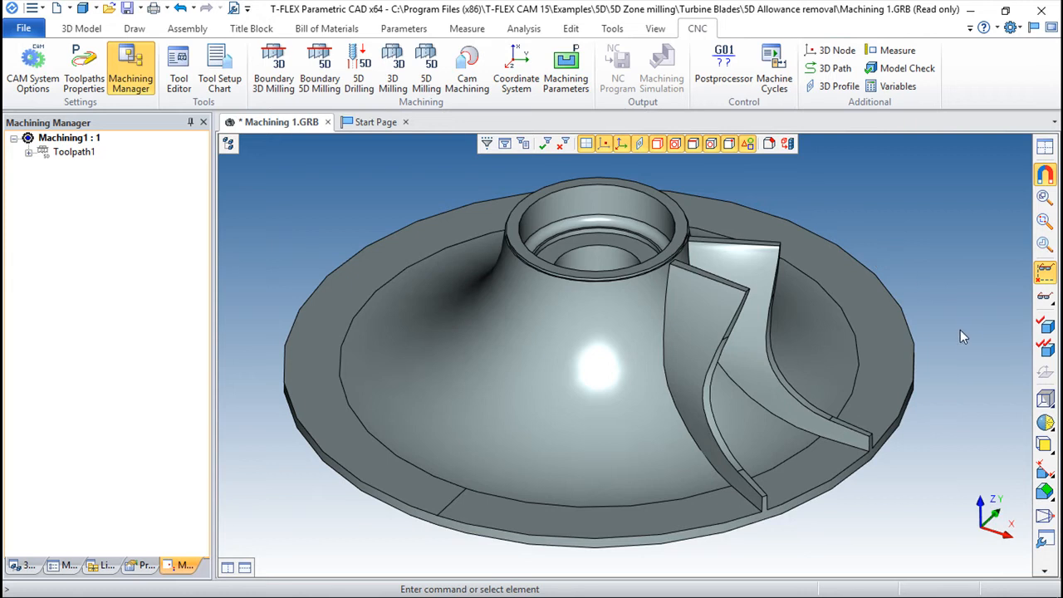
mouse_move(968, 339)
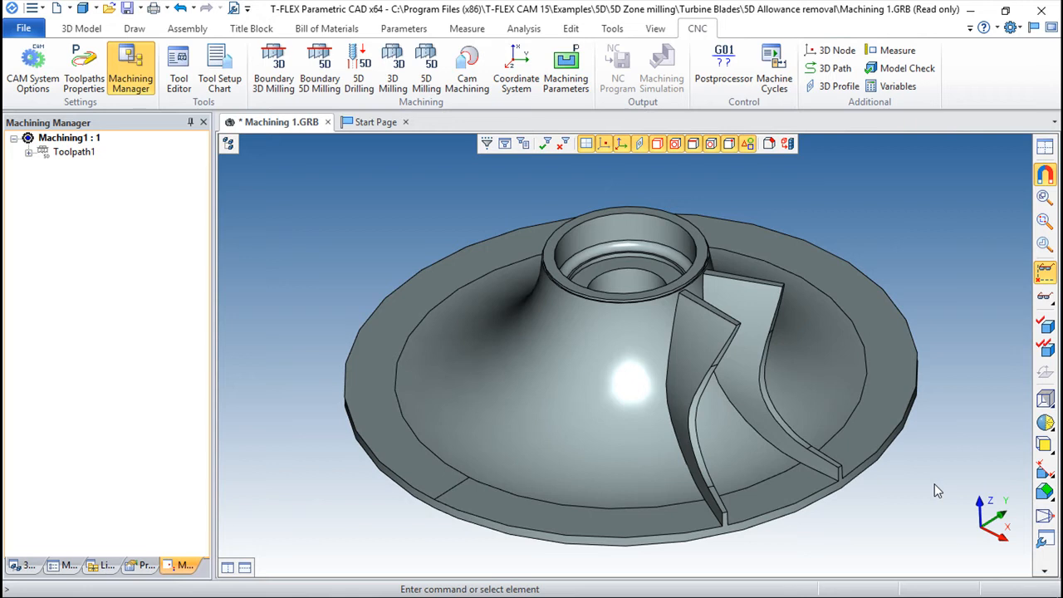
mouse_move(817, 521)
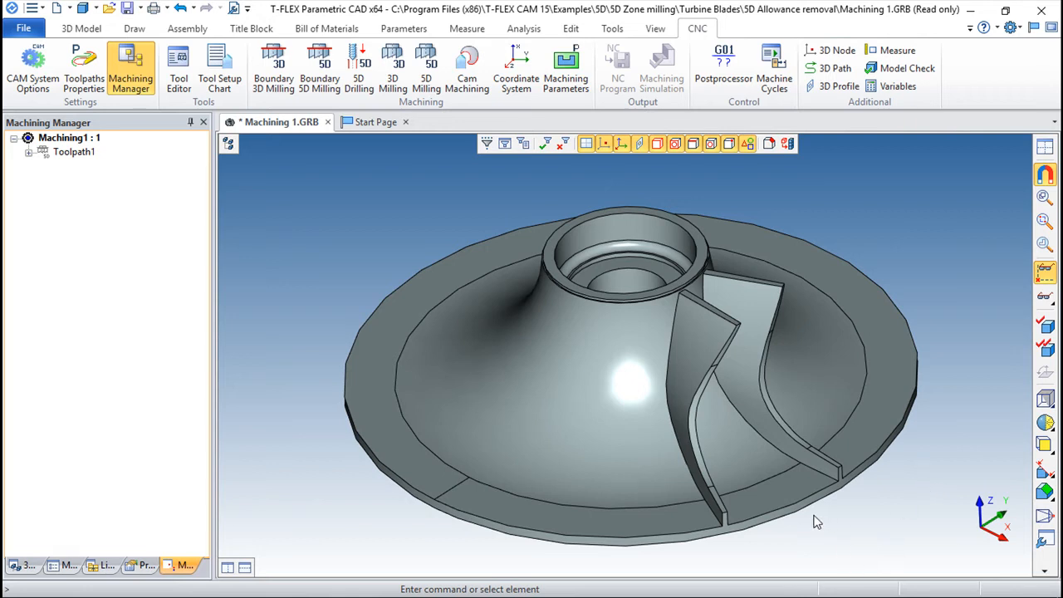
Orbit the view and start a 3D Path construction from the 3D modelling commands
left_click_drag(818, 521, 789, 528)
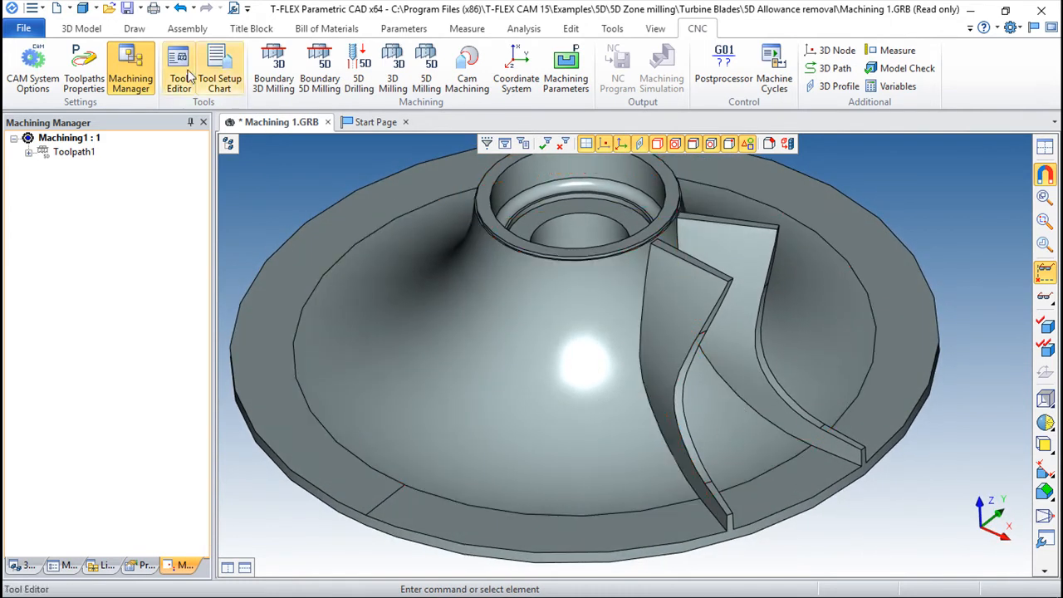
left_click(80, 28)
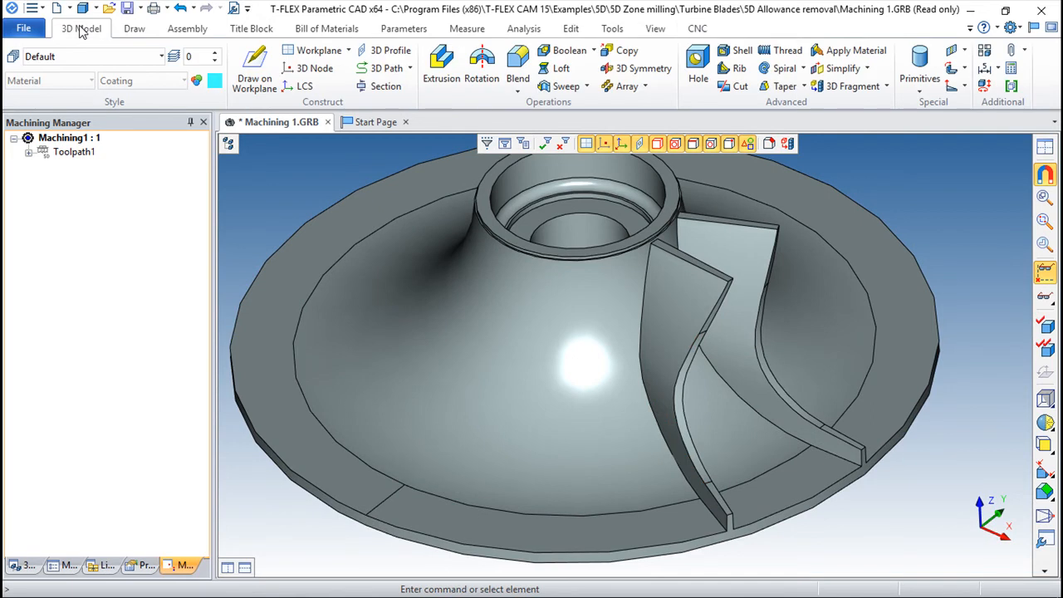
left_click(386, 68)
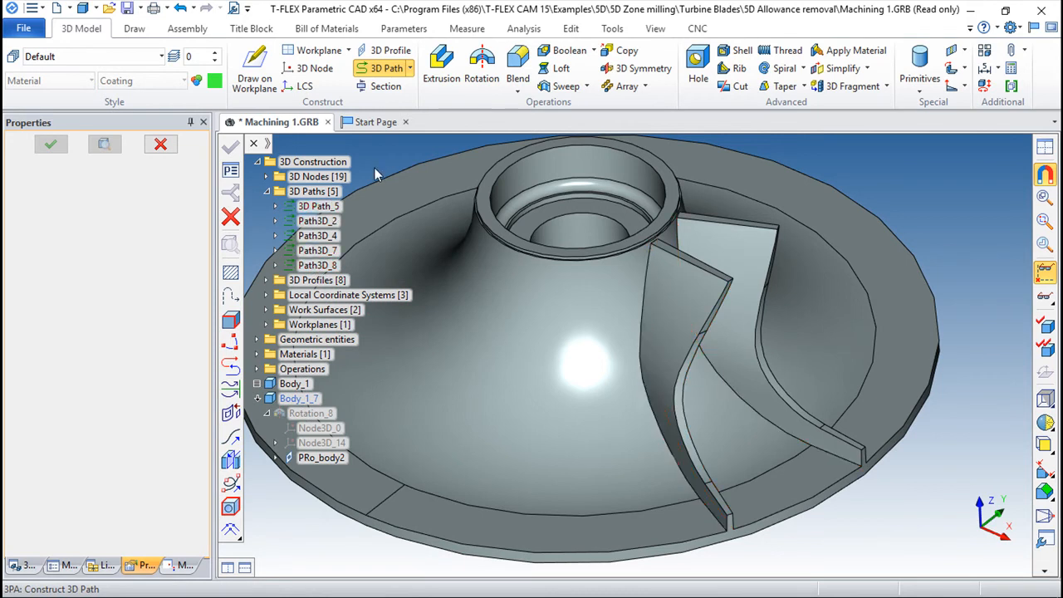
left_click(697, 29)
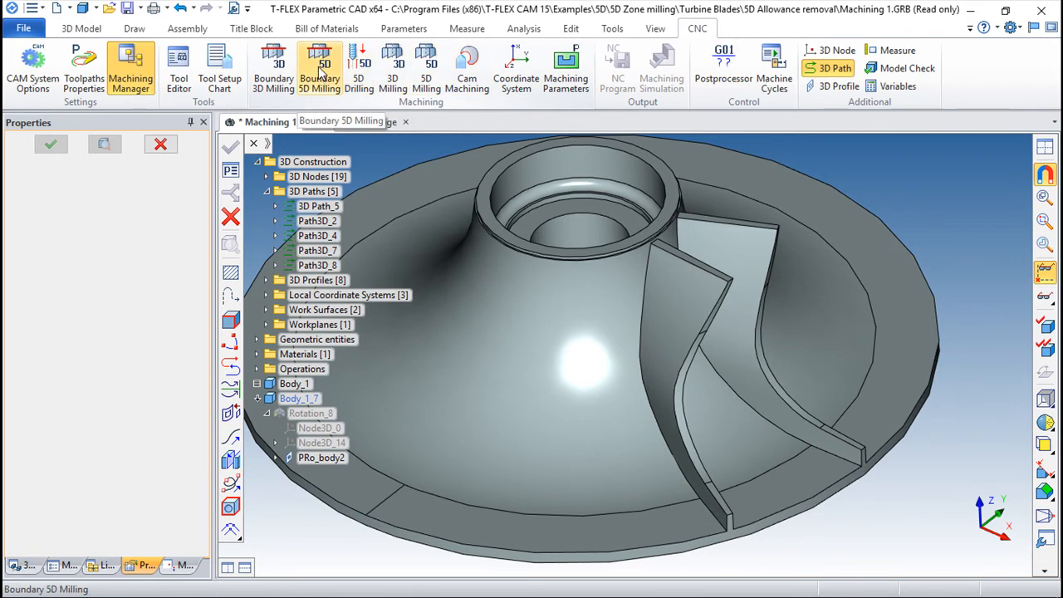
Create a 5-axis boundary zone milling toolpath on Body_1 guided by 3D Path_5
left_click(320, 66)
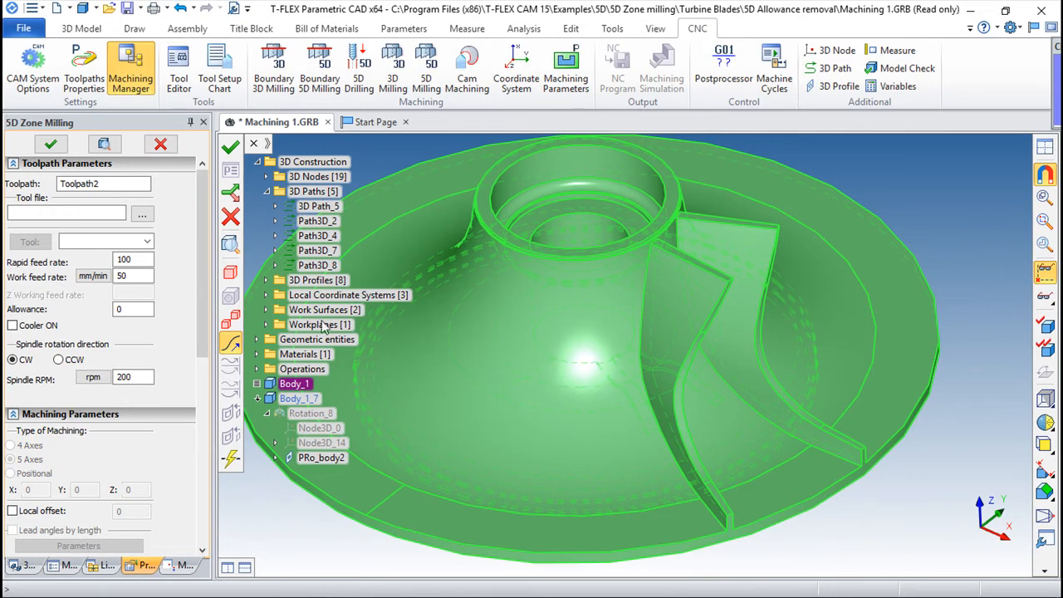
mouse_move(231, 345)
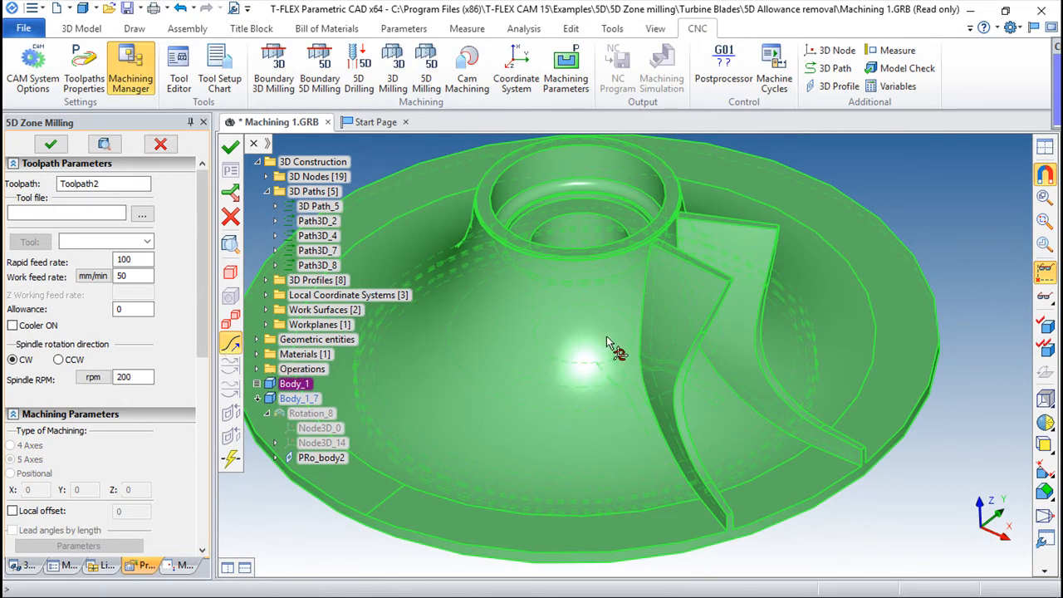
mouse_move(647, 274)
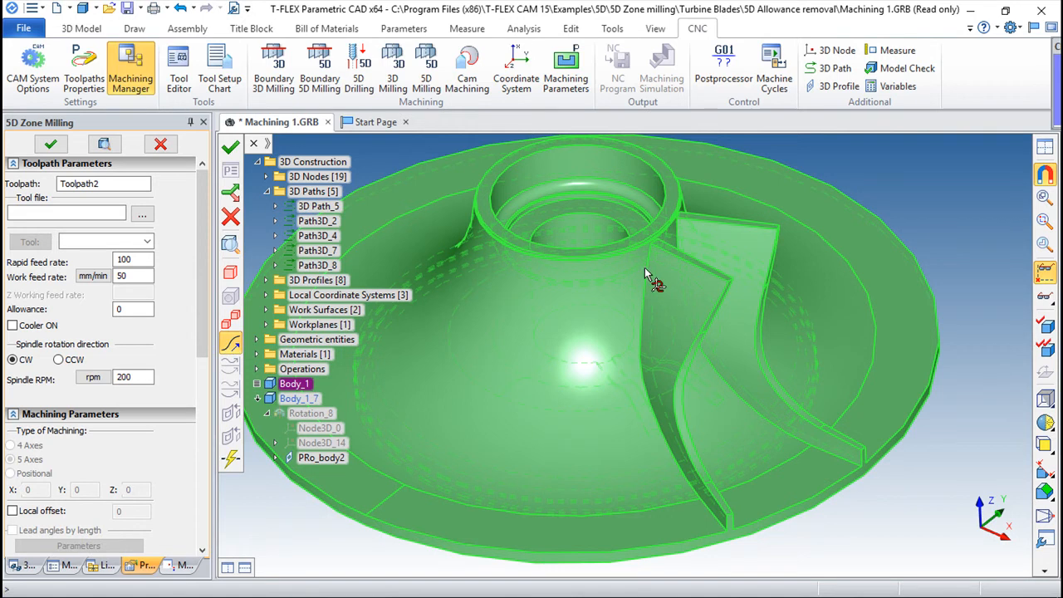
left_click(318, 206)
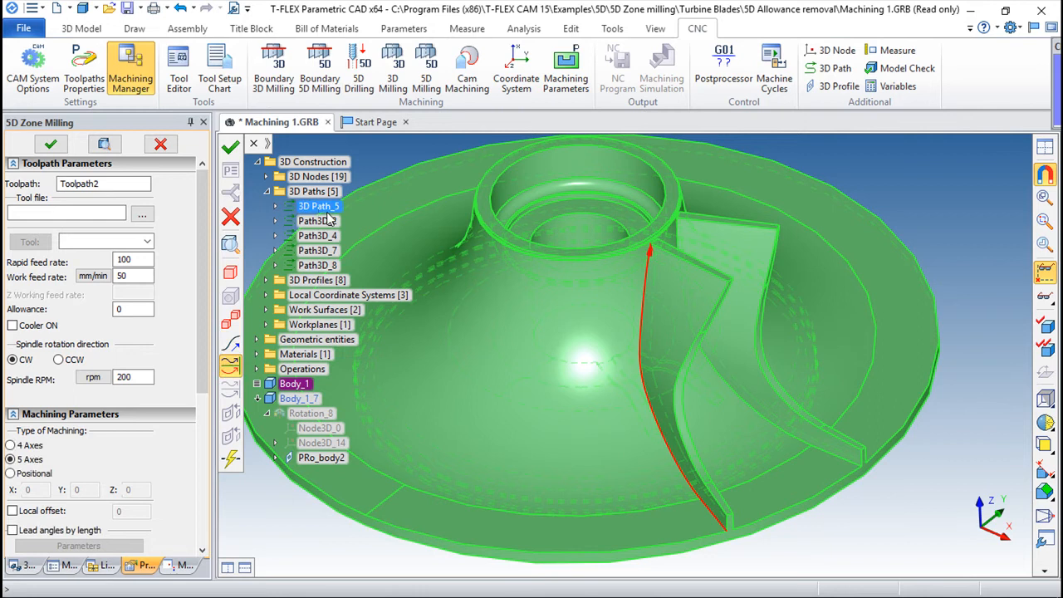
left_click(142, 214)
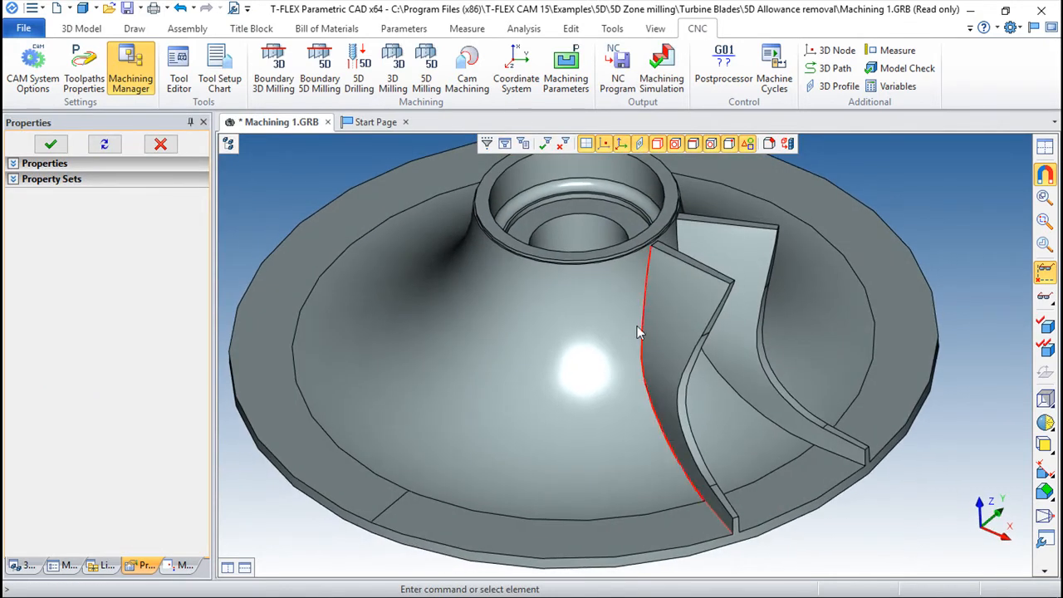
Simulate machining of the new blade-edge toolpath, then exit back to the machining tree
left_click(661, 68)
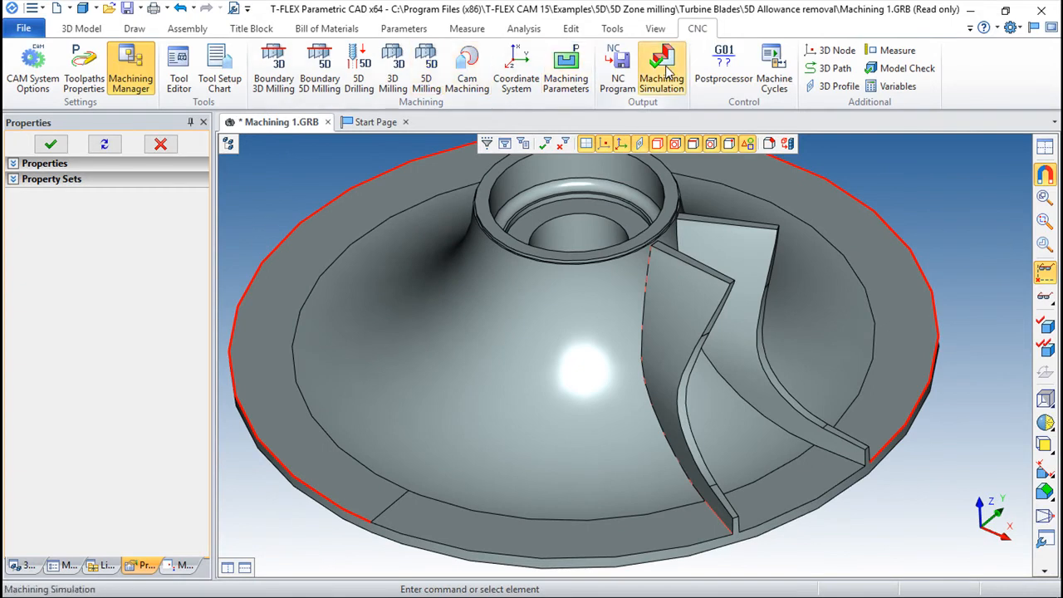
left_click(661, 68)
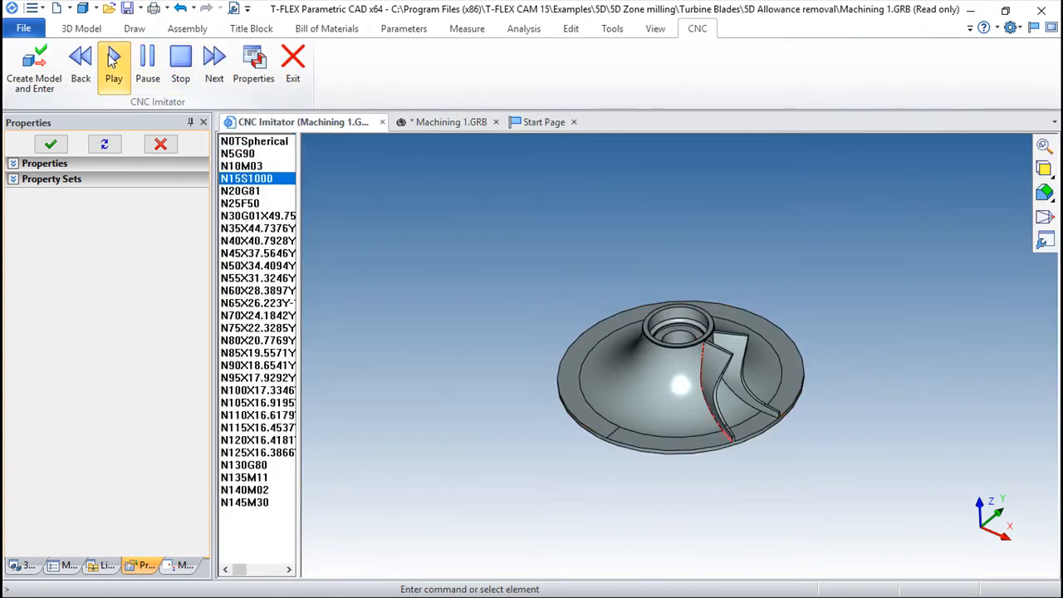
left_click(114, 62)
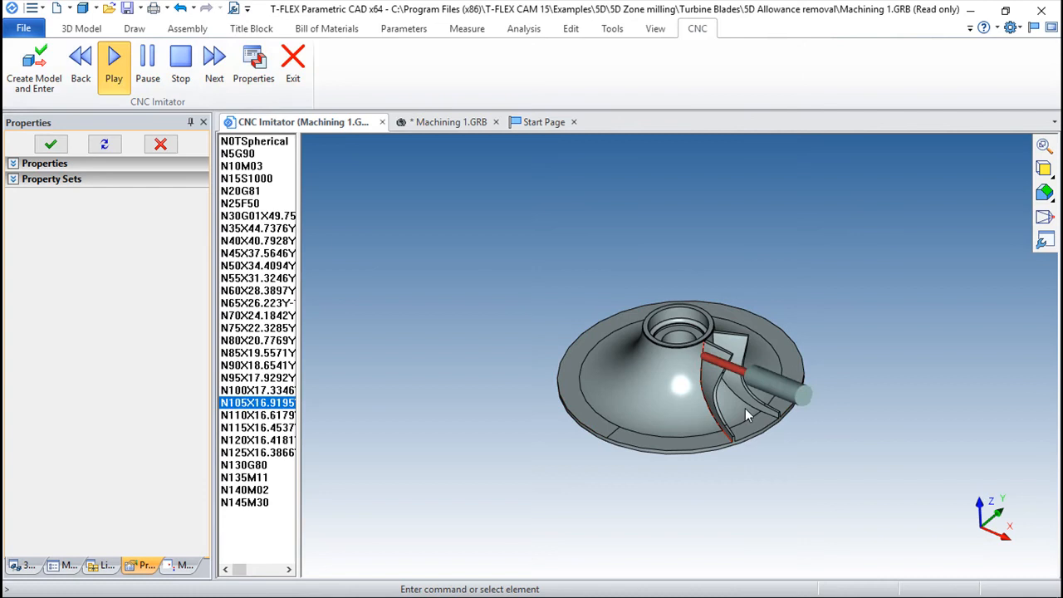
left_click(113, 55)
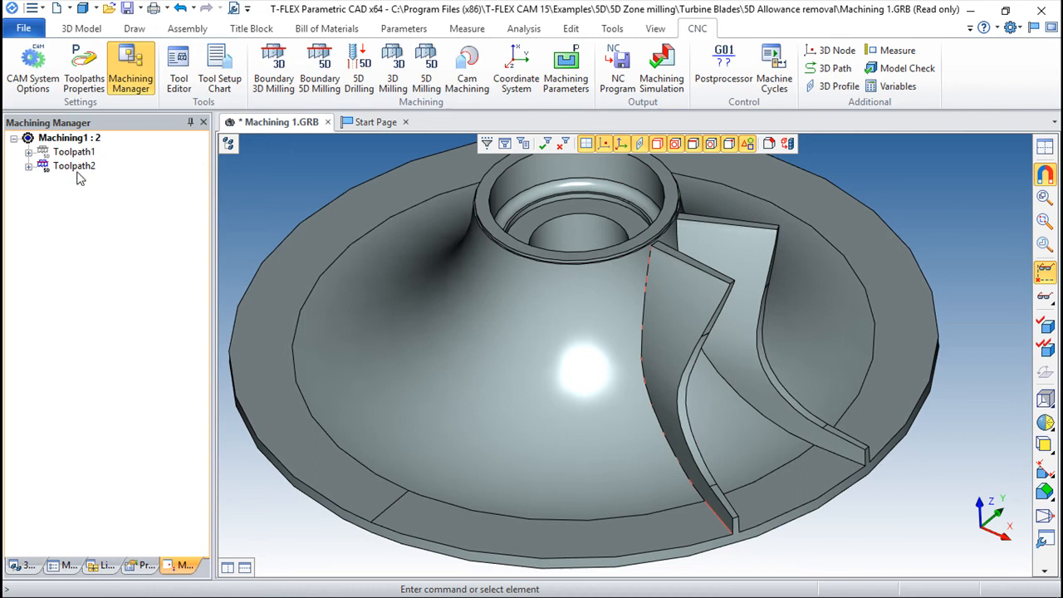
Reopen Toolpath2 and enable a local offset of 2 in its machining parameters
double_click(74, 165)
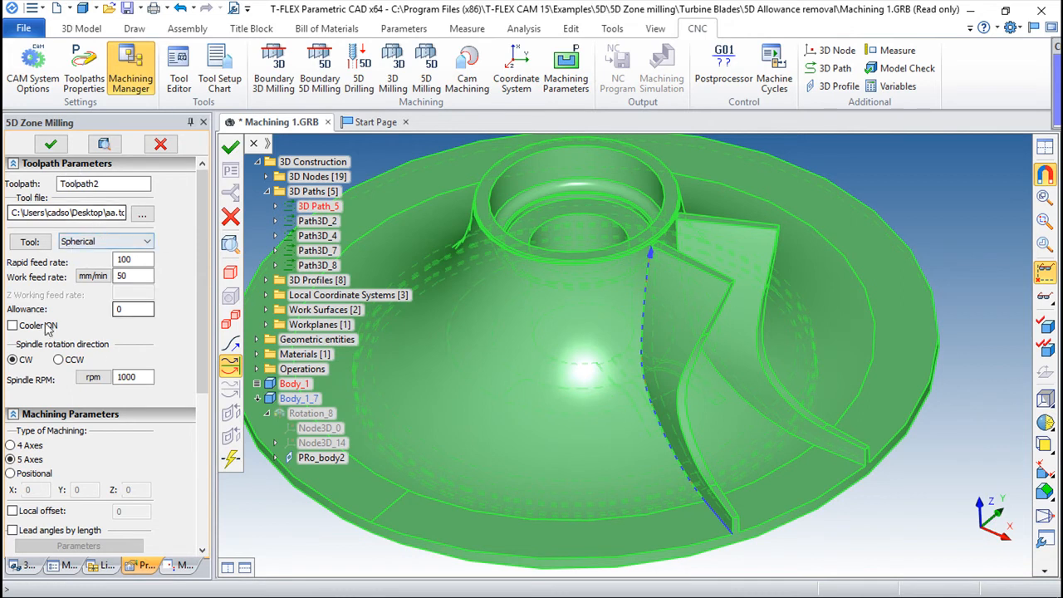
scroll("down", 3)
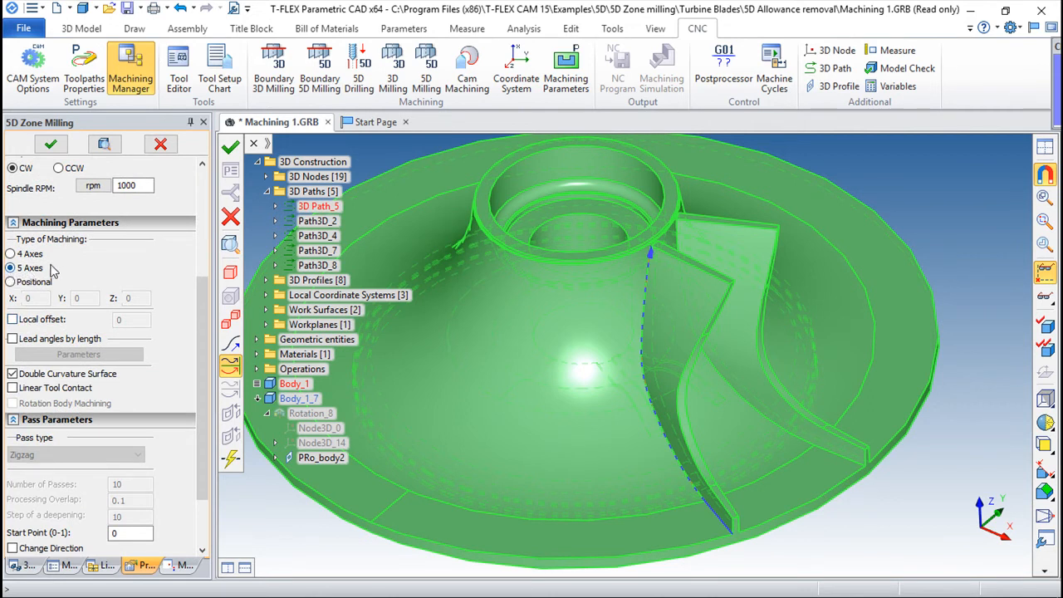
left_click(11, 268)
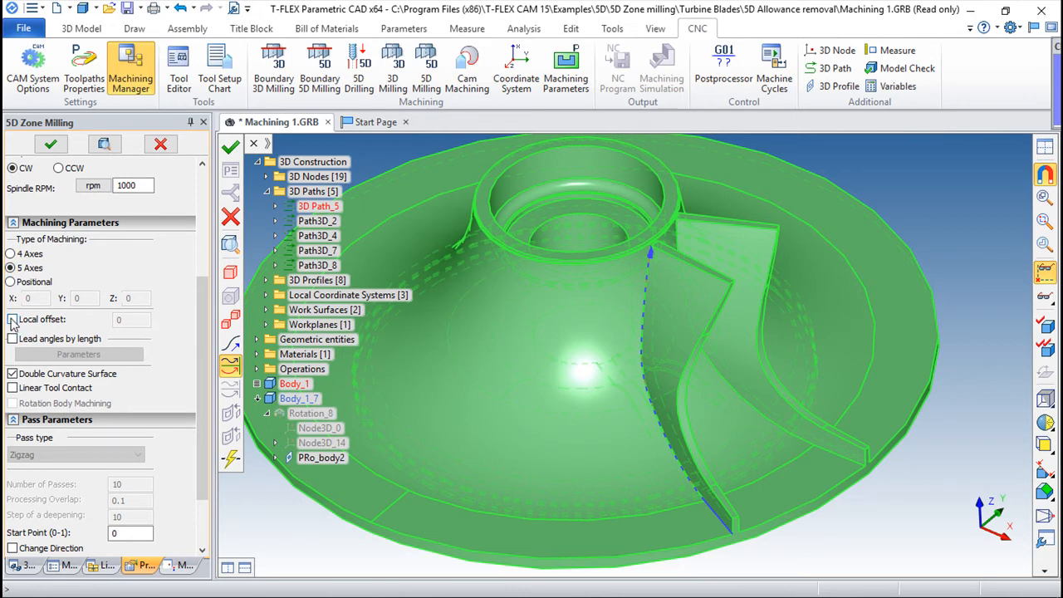
left_click(12, 319)
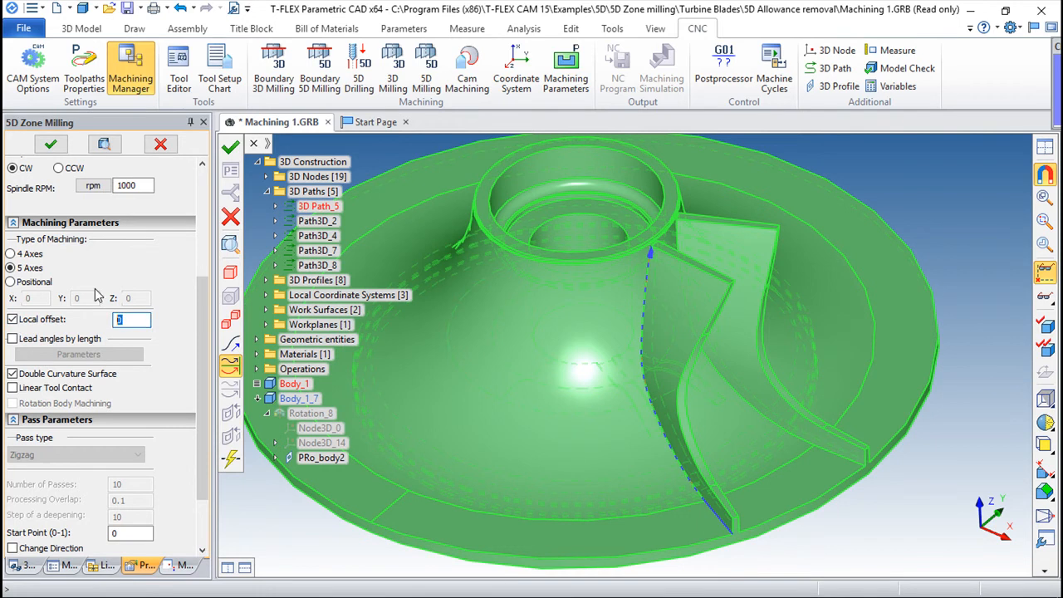
type("2")
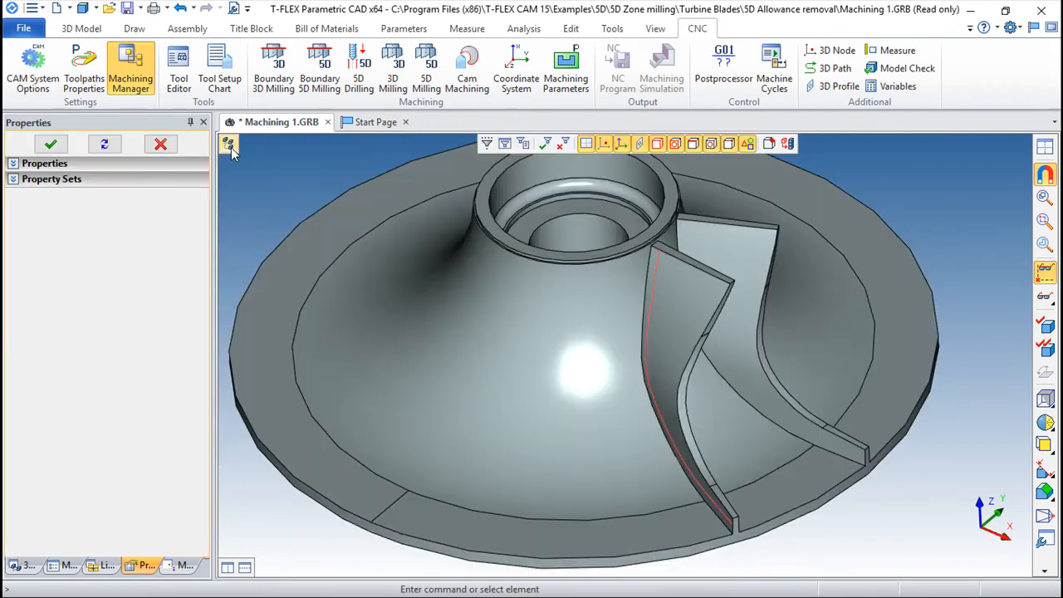
mouse_move(231, 145)
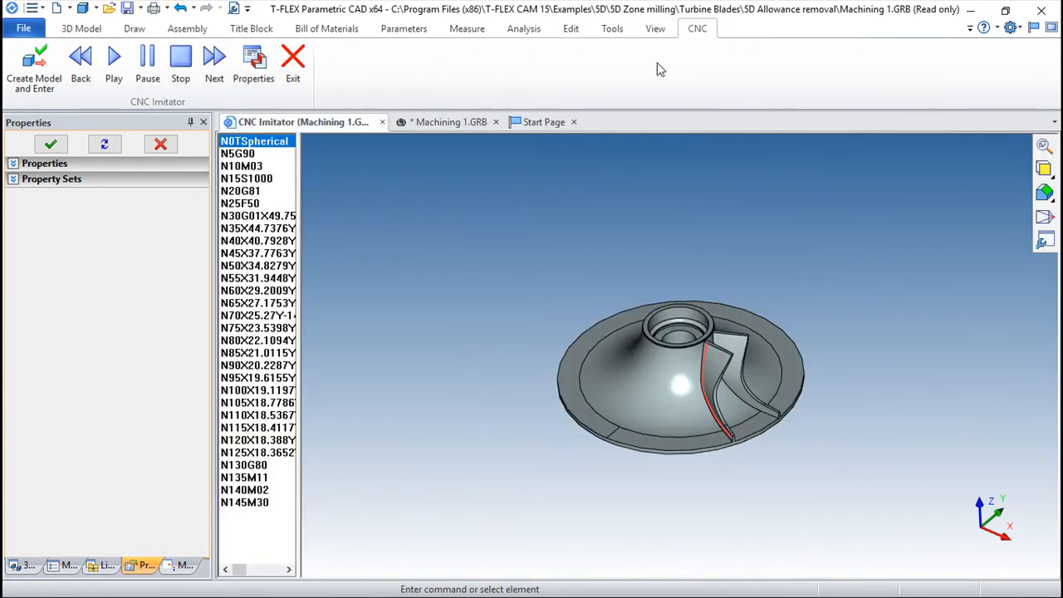
Play the edited toolpath in the CNC Imitator, then exit to the model
left_click(113, 63)
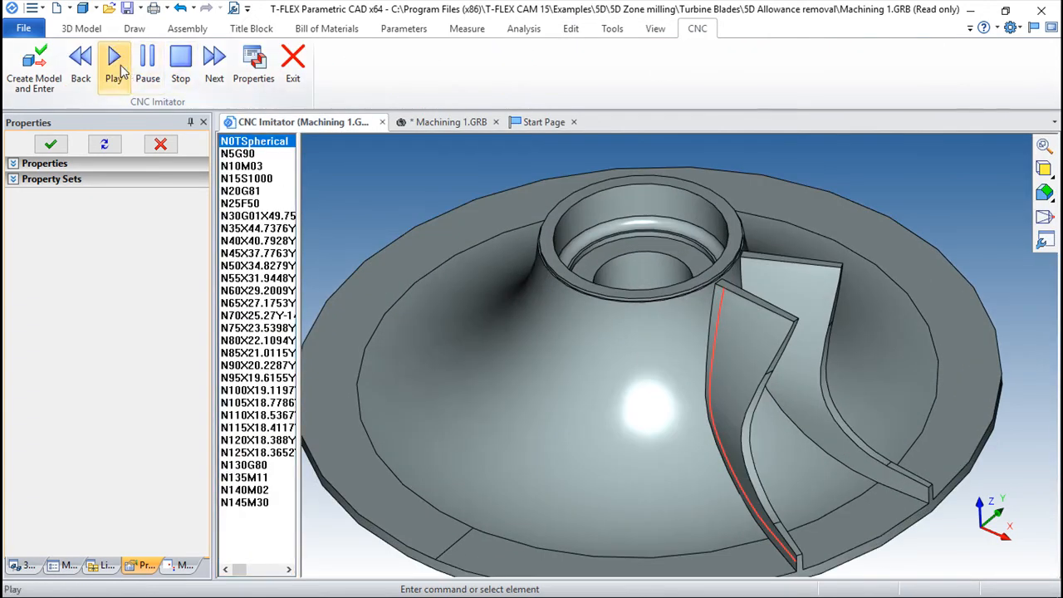
left_click(113, 66)
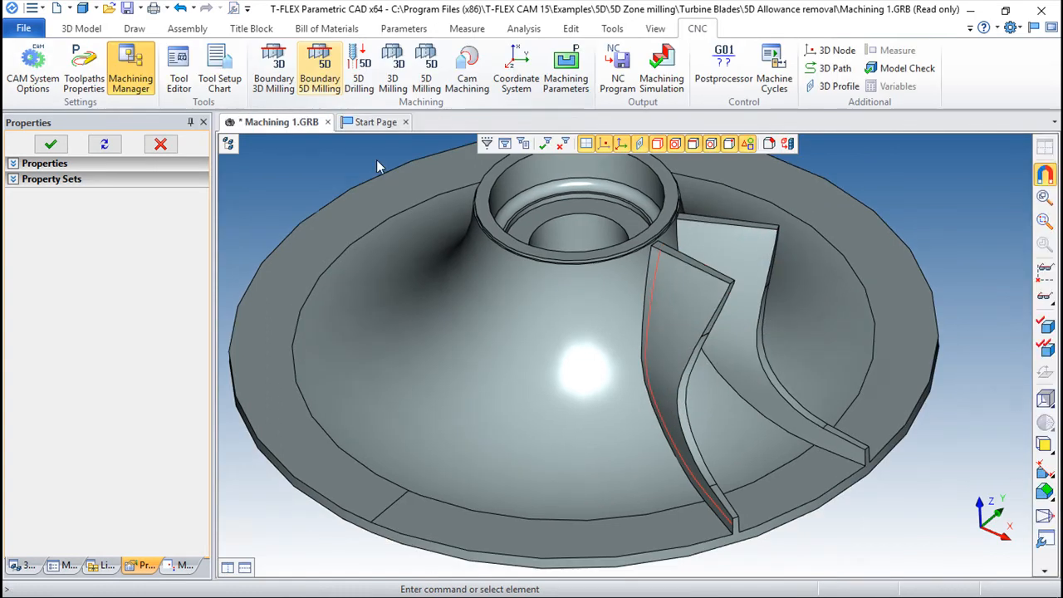
Reopen Toolpath2, turn off Local offset and switch machining type to 4 Axes
left_click(131, 68)
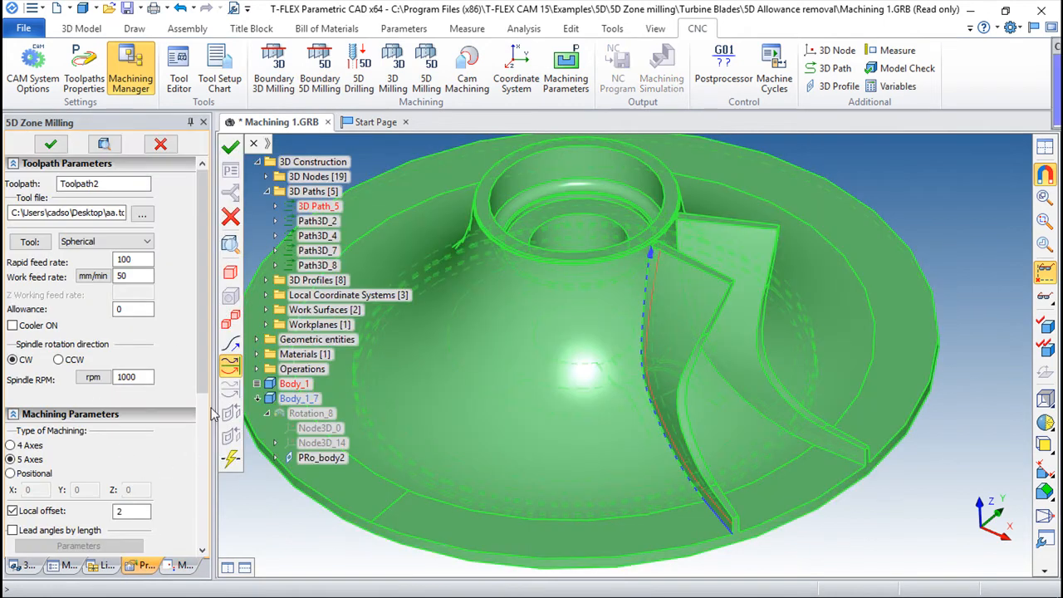
scroll("down", 3)
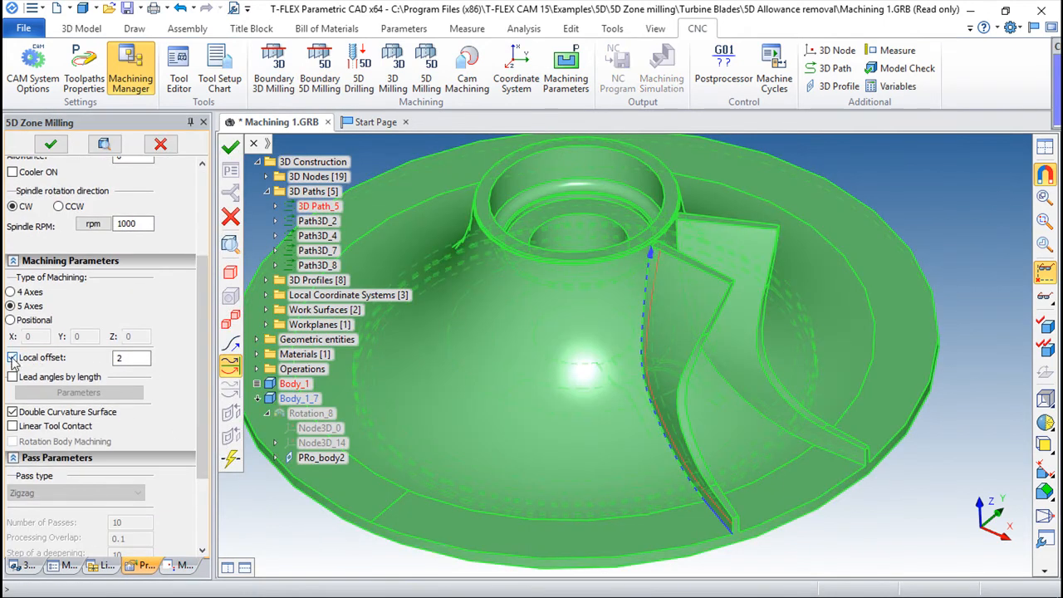
left_click(13, 357)
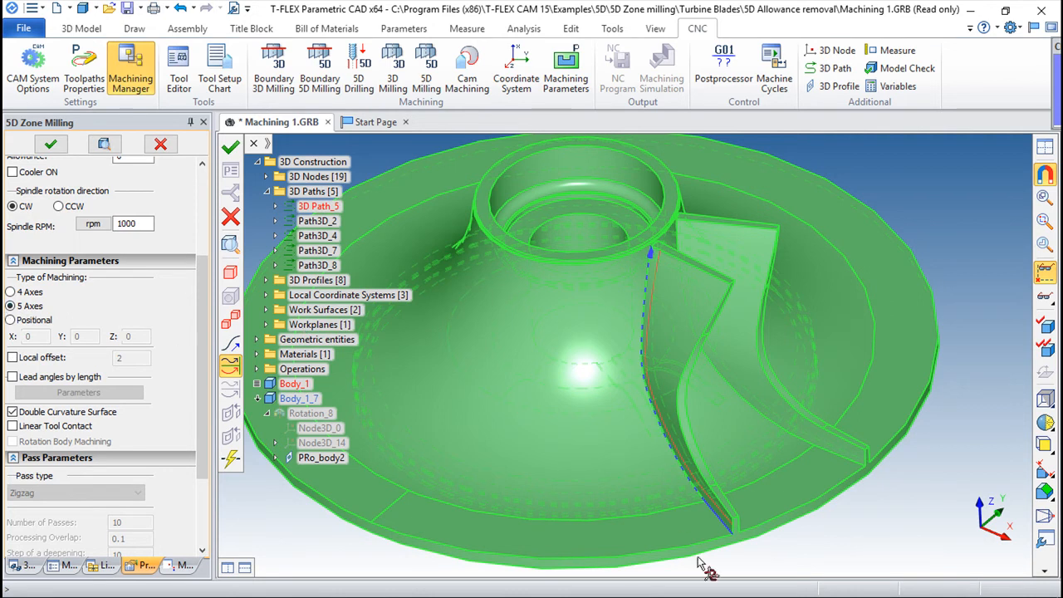
mouse_move(652, 266)
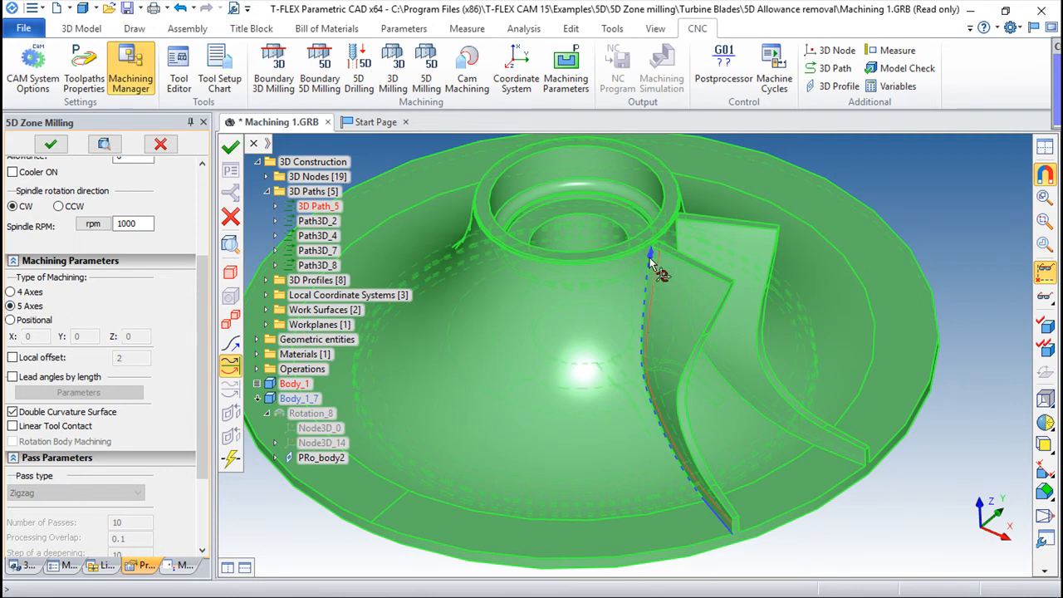
mouse_move(681, 274)
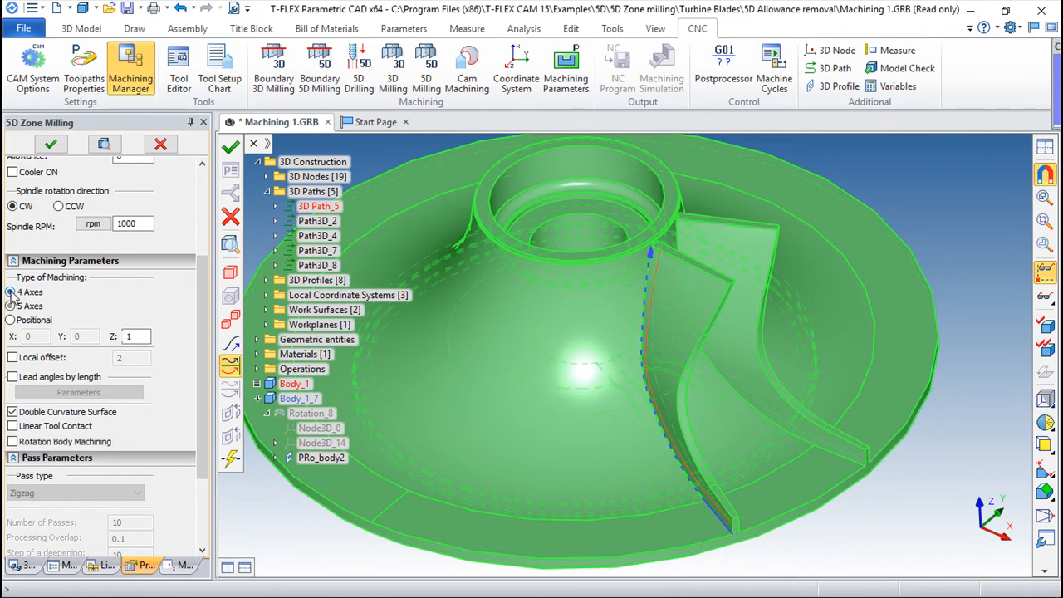
left_click(10, 292)
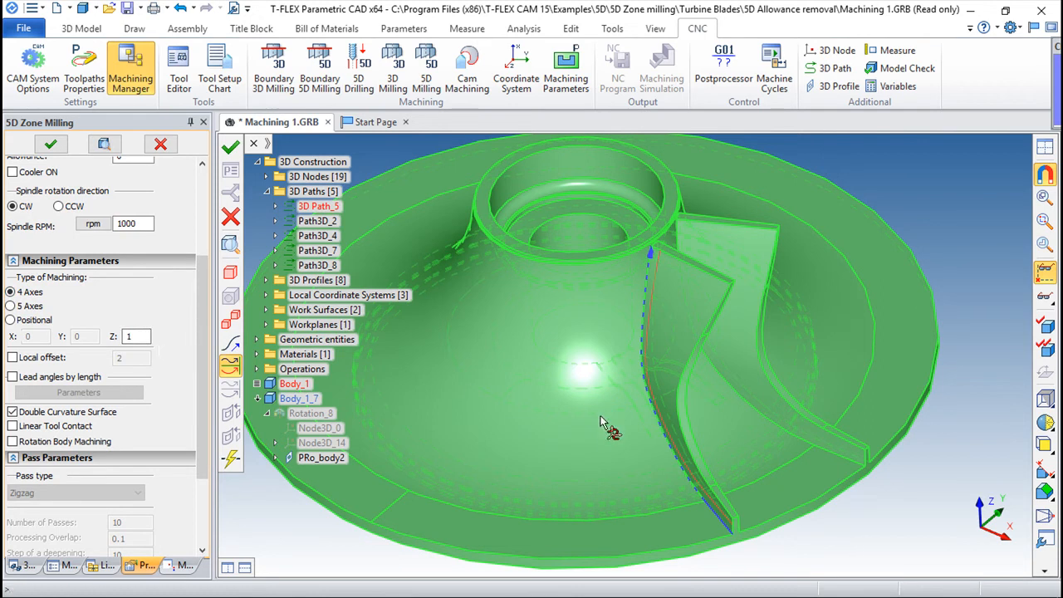
mouse_move(988, 561)
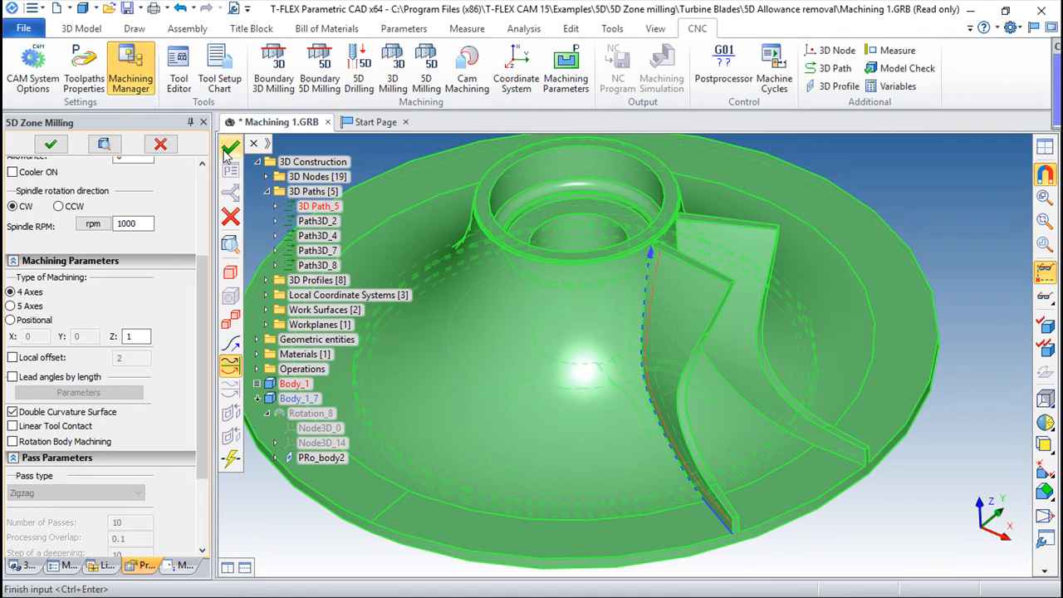
Confirm the 4-axis toolpath and simulate it, viewing beneath the blade before exiting
left_click(662, 68)
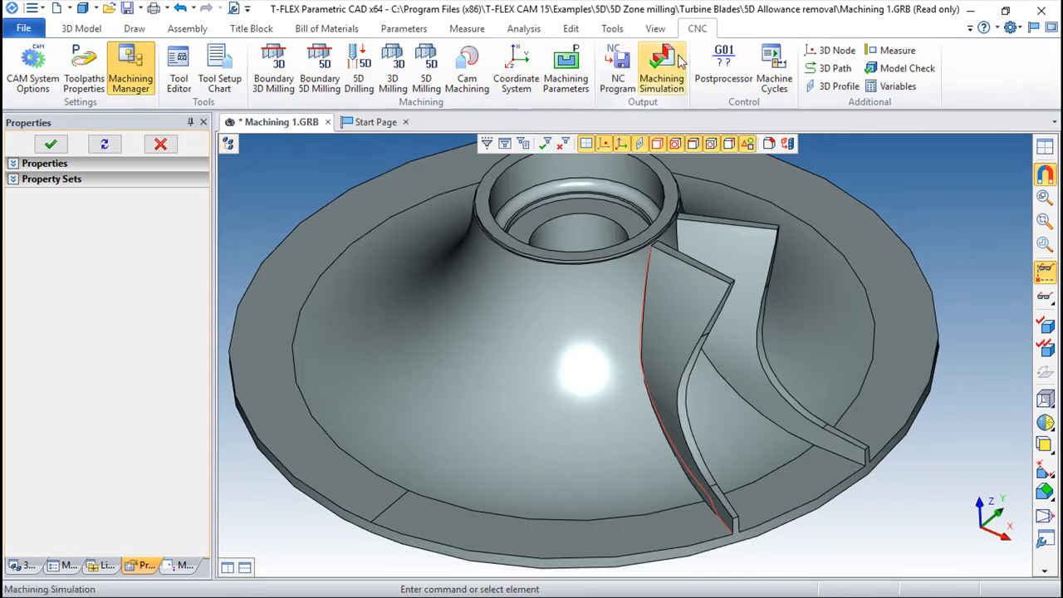
left_click(662, 68)
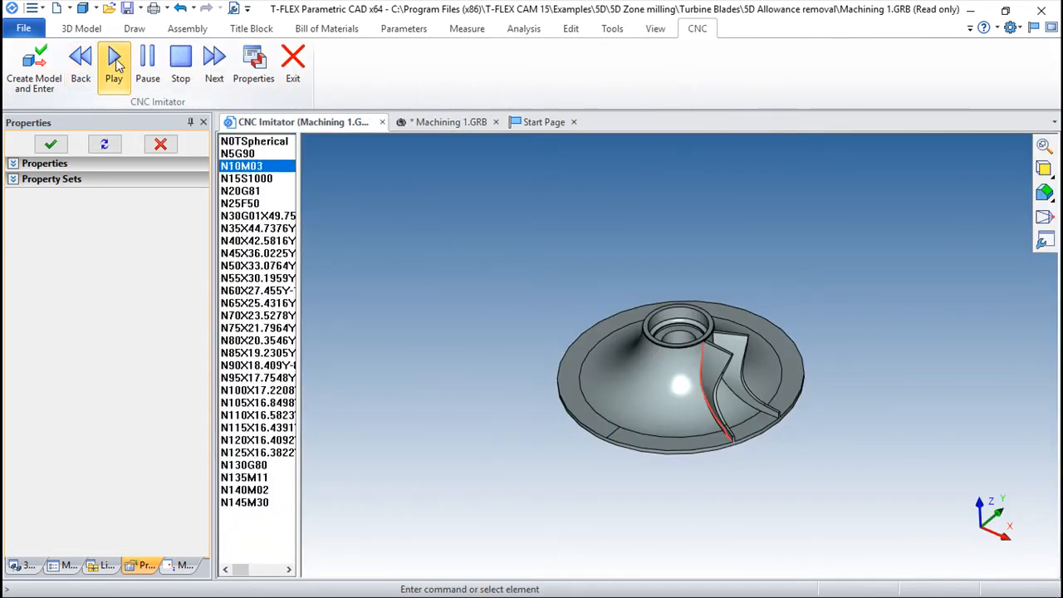
left_click(113, 66)
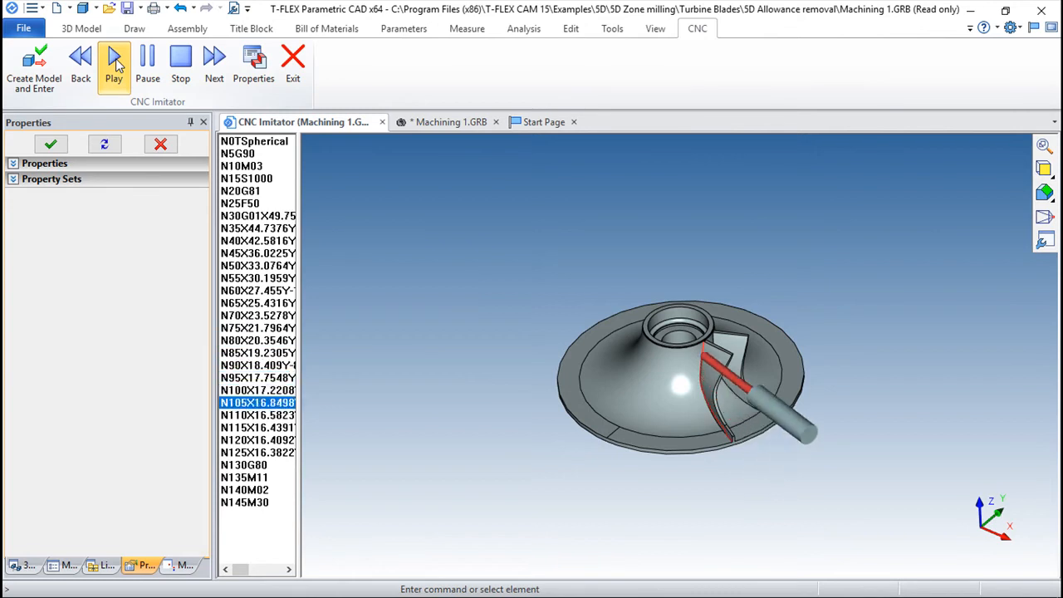
left_click(114, 62)
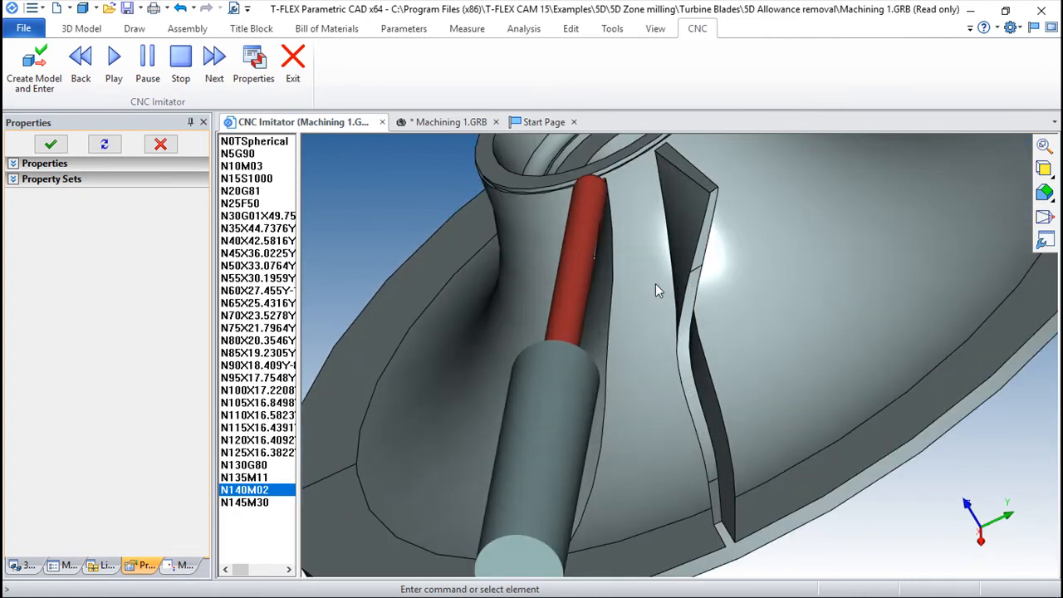
left_click_drag(656, 291, 735, 415)
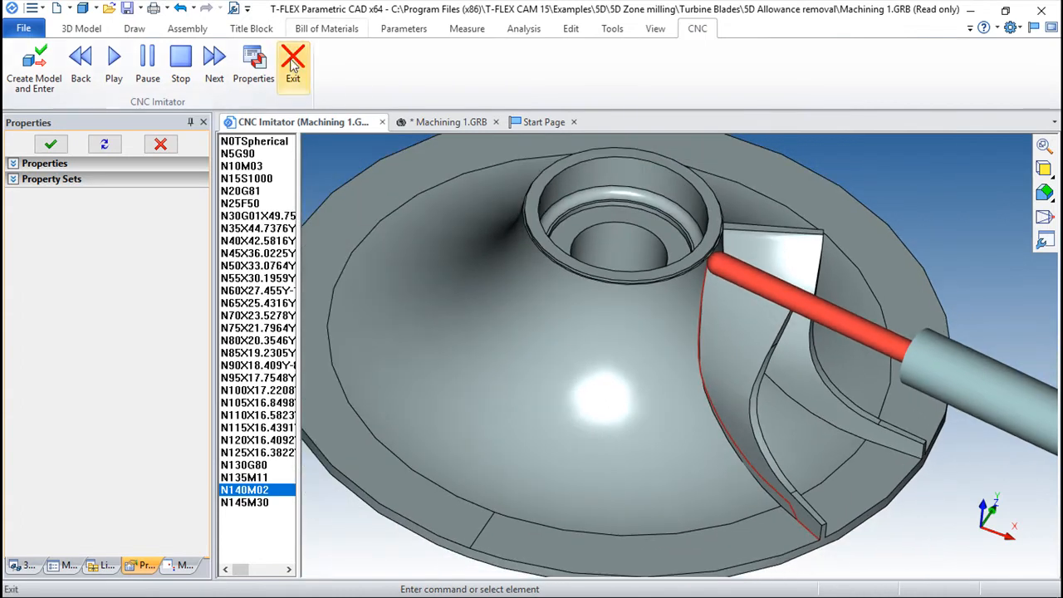
left_click(293, 66)
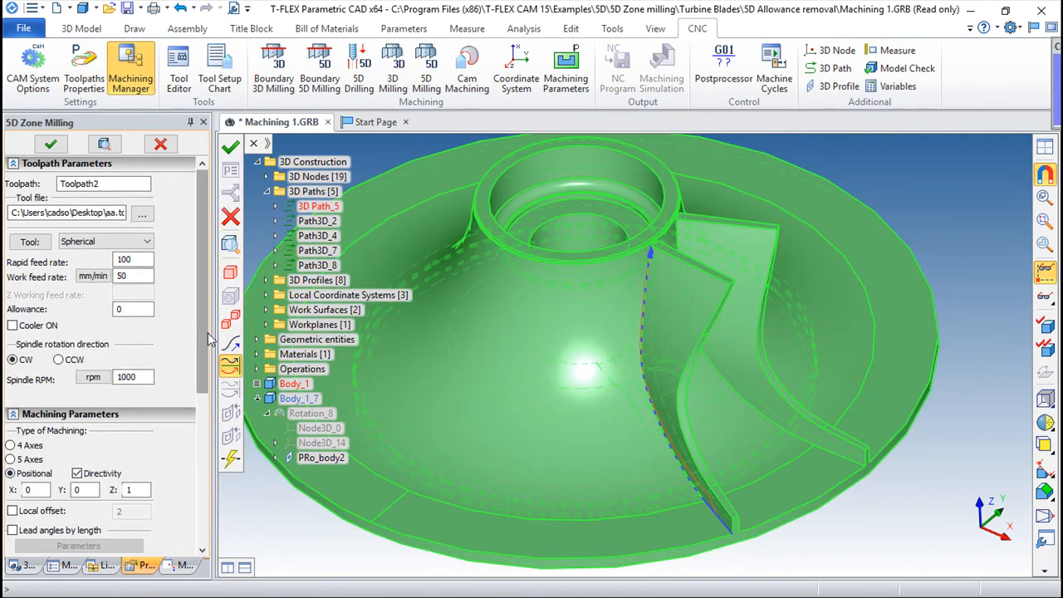
Set positional machining with a direction value of -1, then simulate and exit
scroll("down", 3)
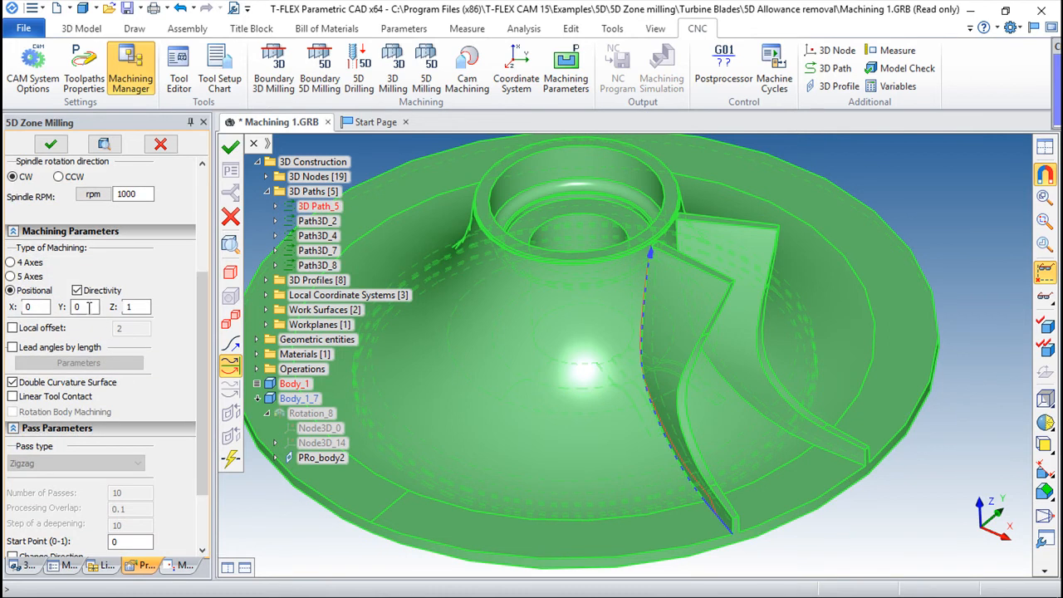
type("-1")
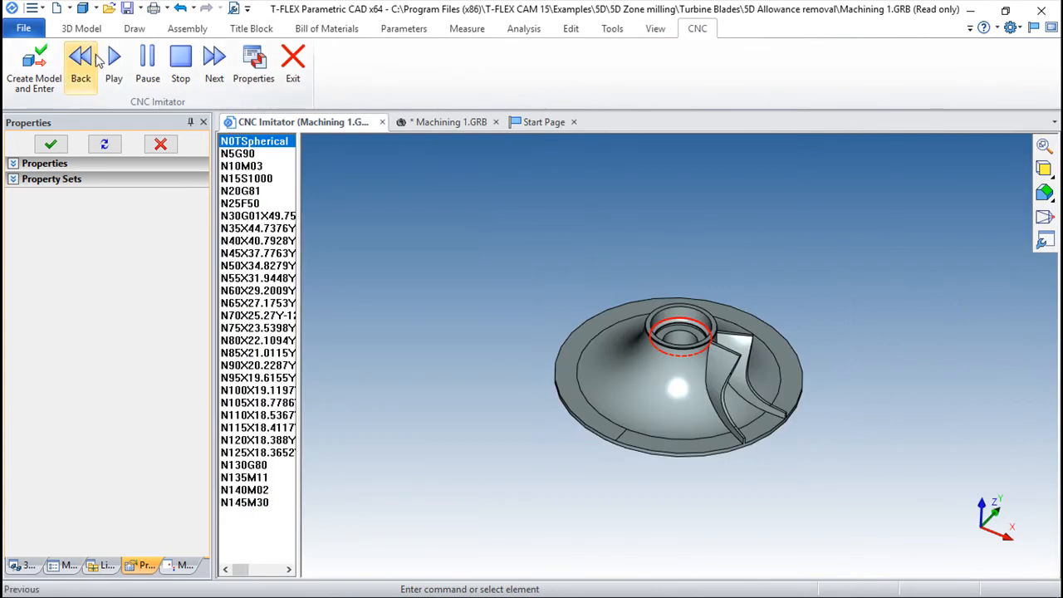
left_click(114, 62)
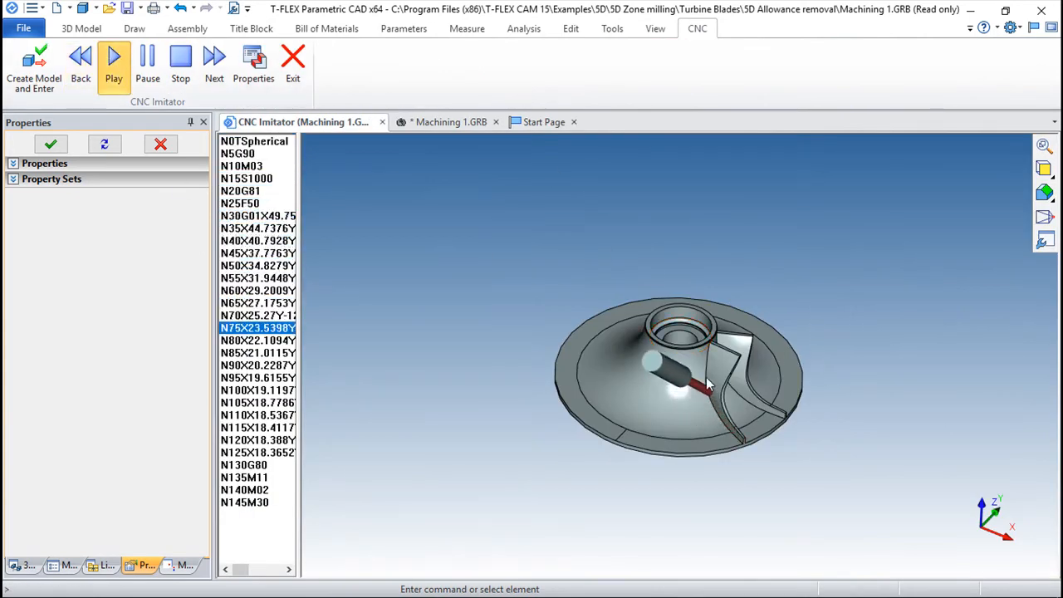
left_click(114, 58)
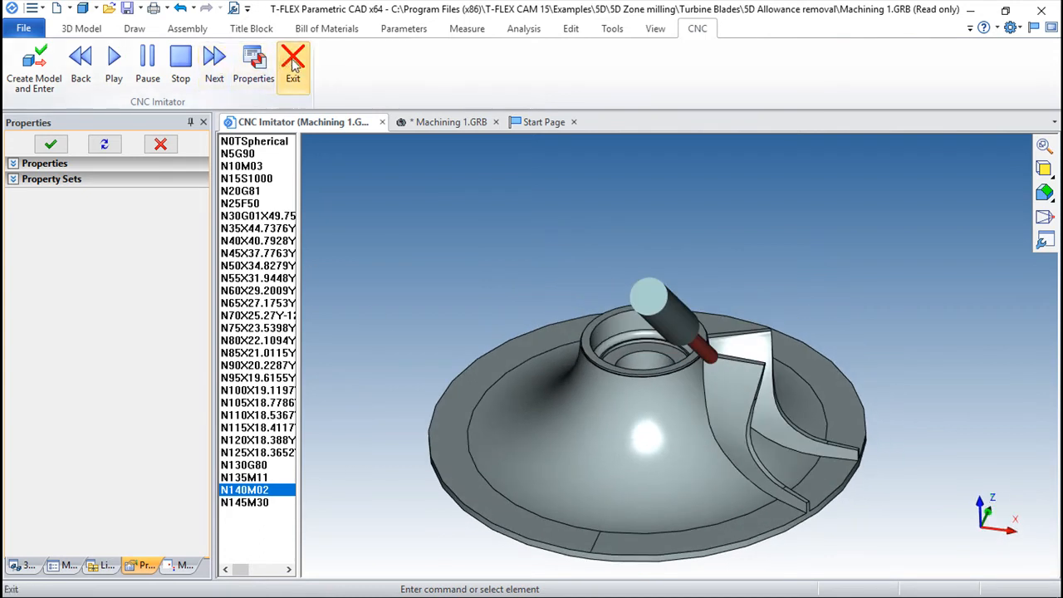
left_click(293, 67)
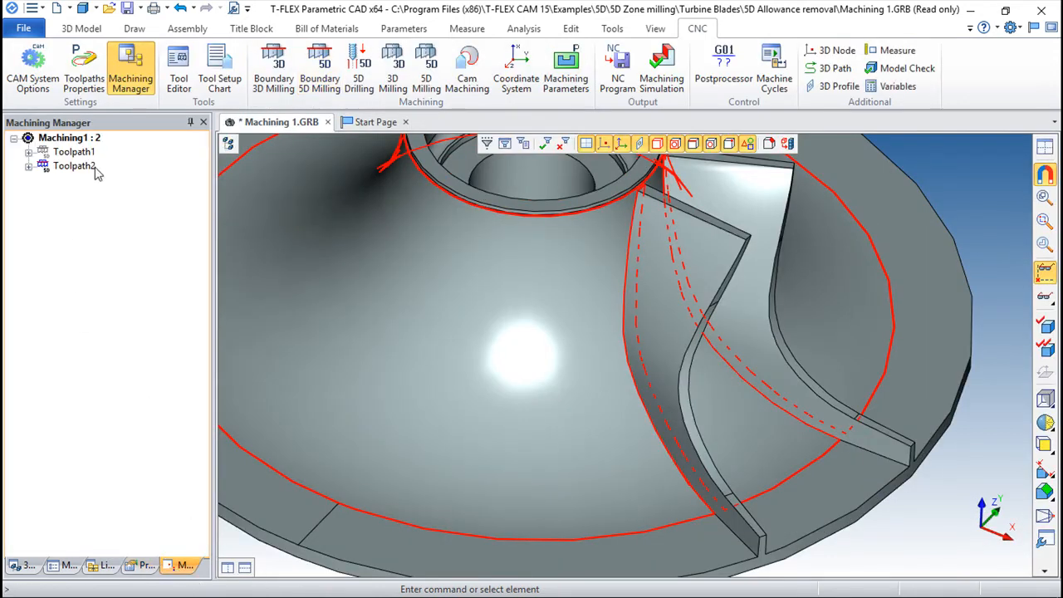
Return Toolpath2 to 5-axis machining with reversed pass direction and confirm it
double_click(74, 165)
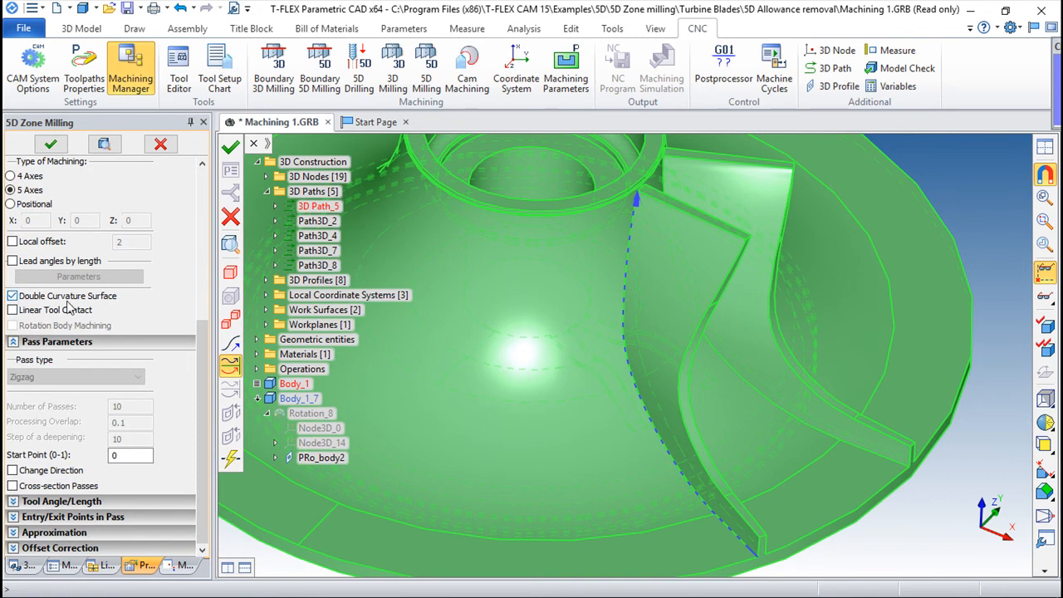
left_click(12, 296)
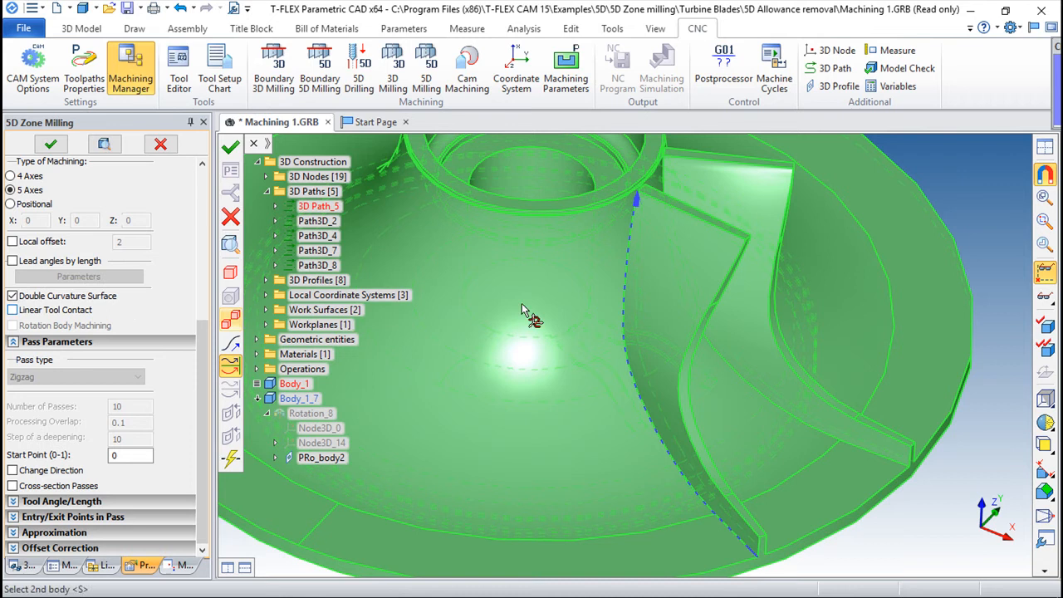
mouse_move(384, 360)
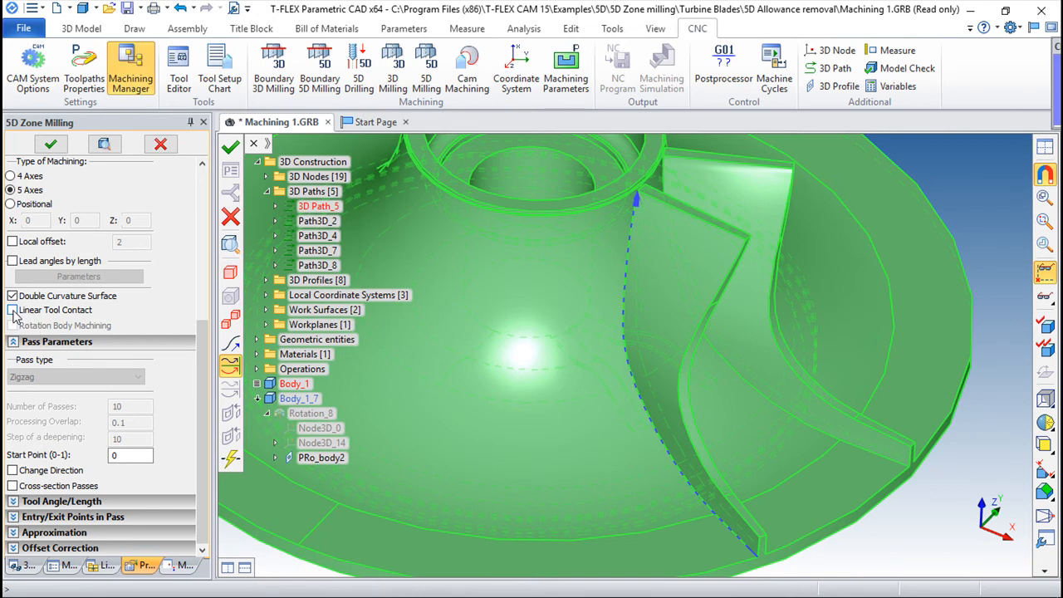
left_click(13, 295)
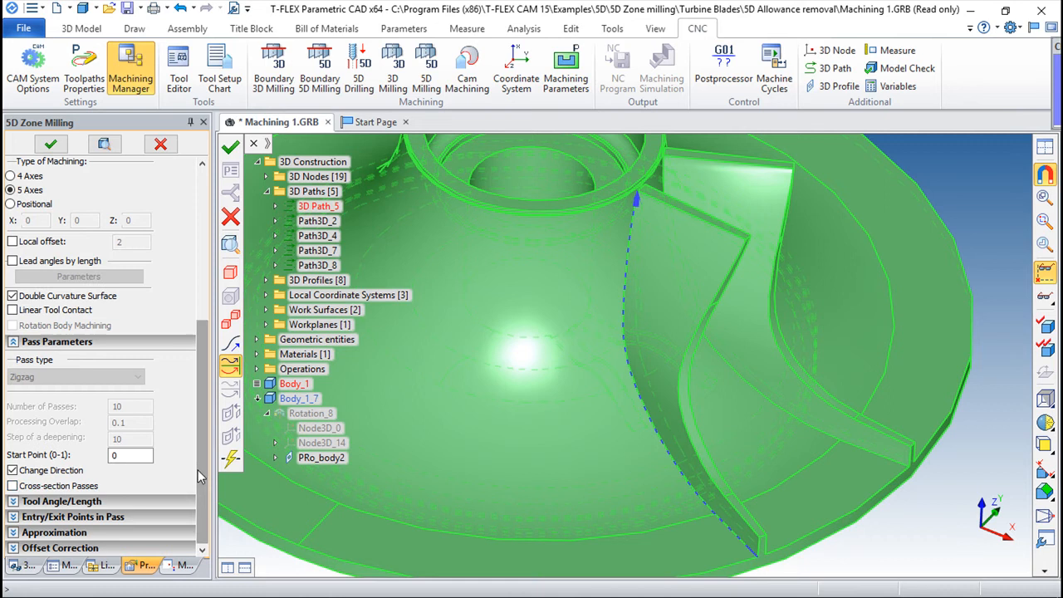
left_click(61, 501)
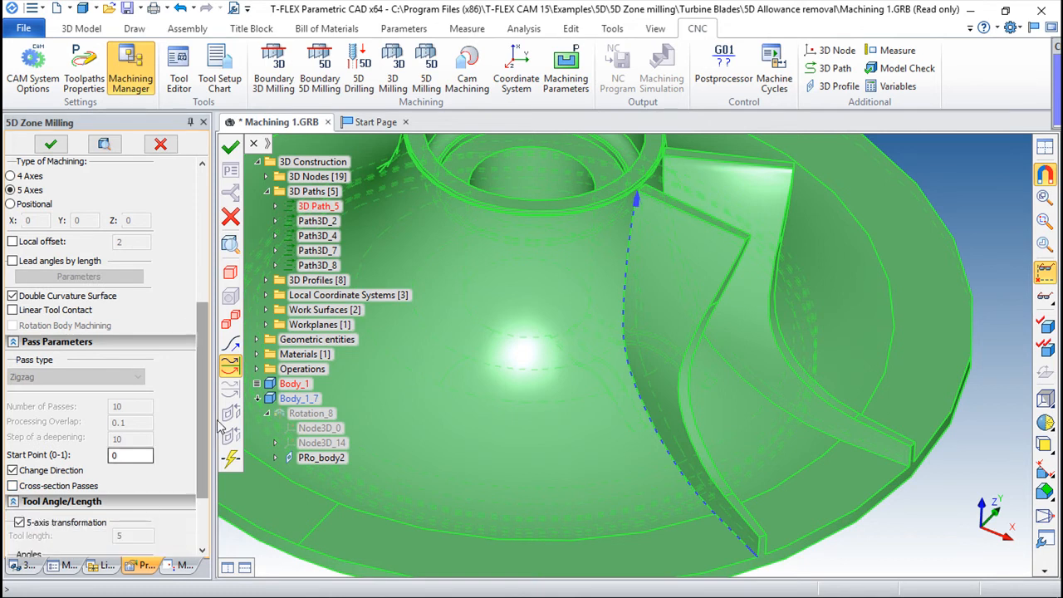
scroll("down", 3)
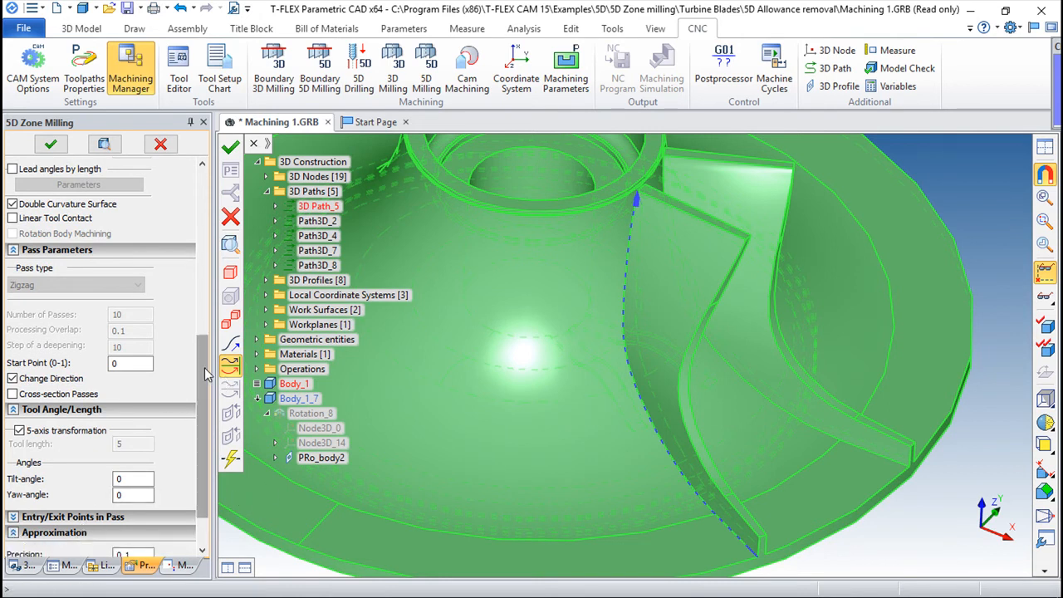
scroll("down", 3)
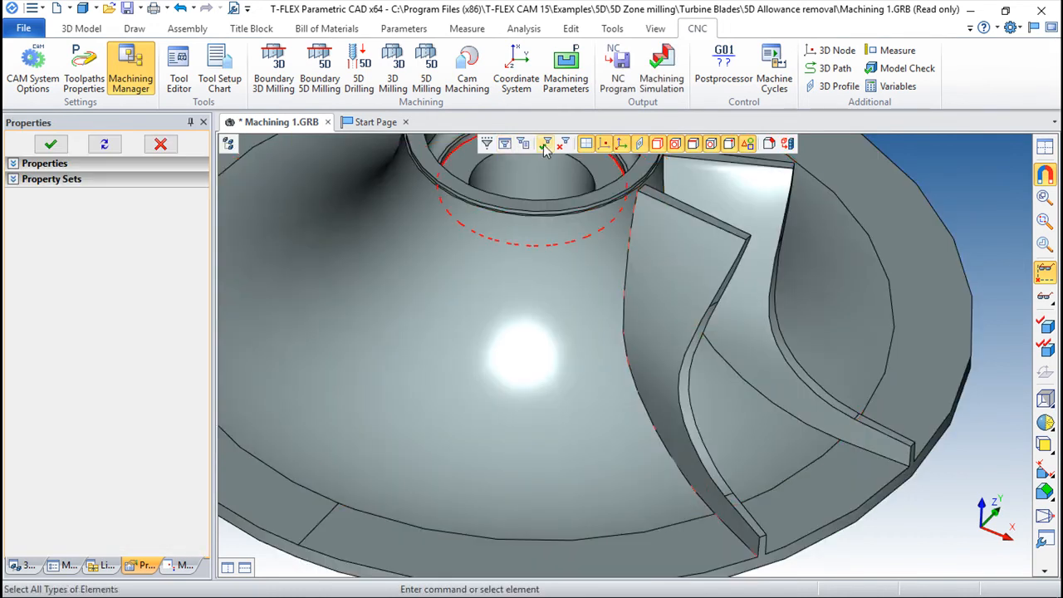
Create 3D Path_6 along the blade's front edge
left_click(546, 144)
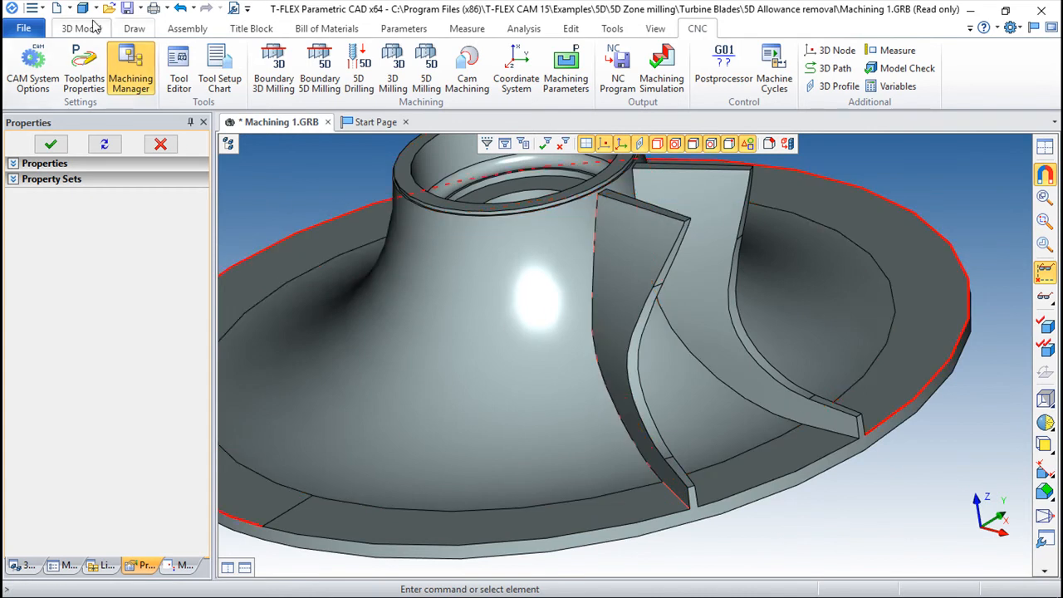
left_click(81, 28)
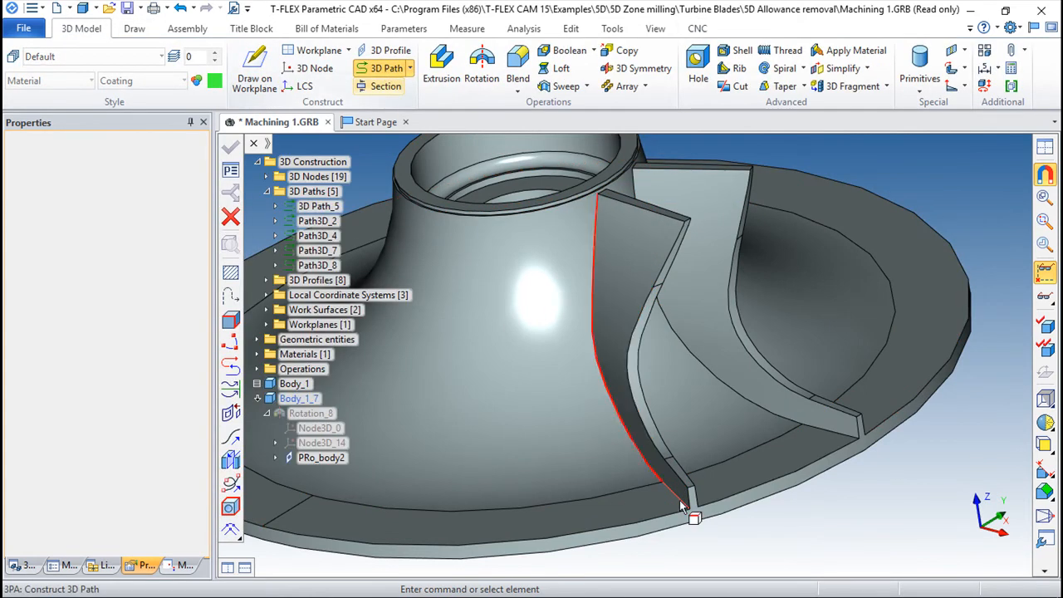
left_click(679, 493)
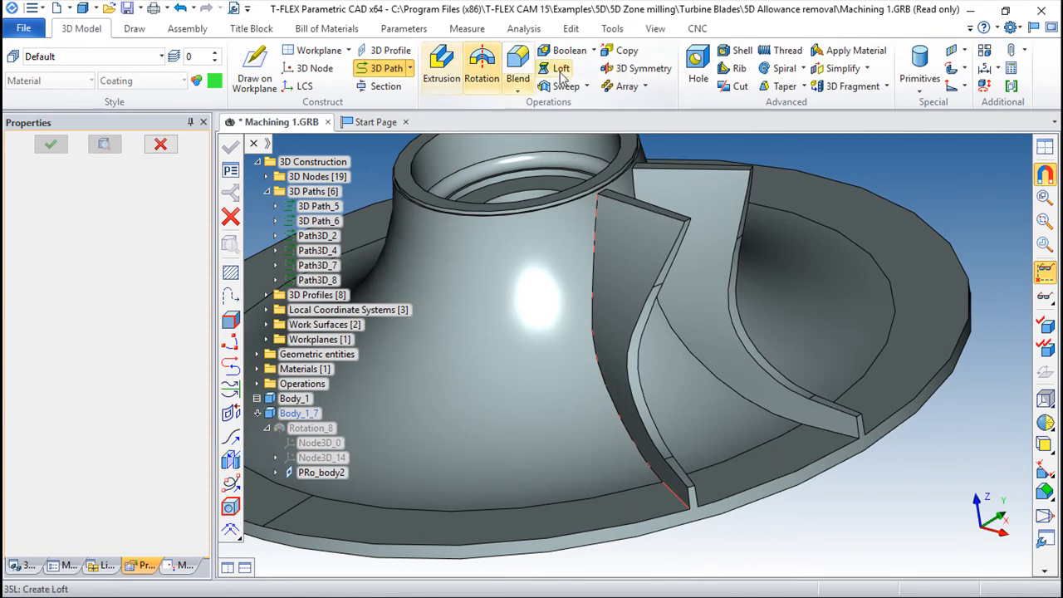
left_click(697, 28)
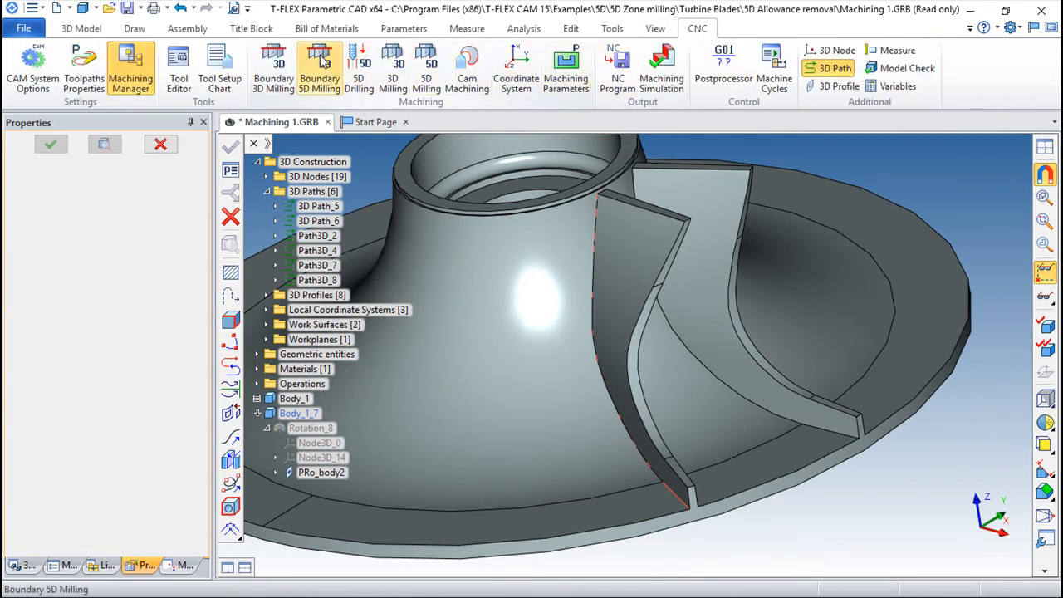
Create a 5-axis Boundary 5D Milling toolpath between 3D Path_6 and 3D Path_5
left_click(320, 66)
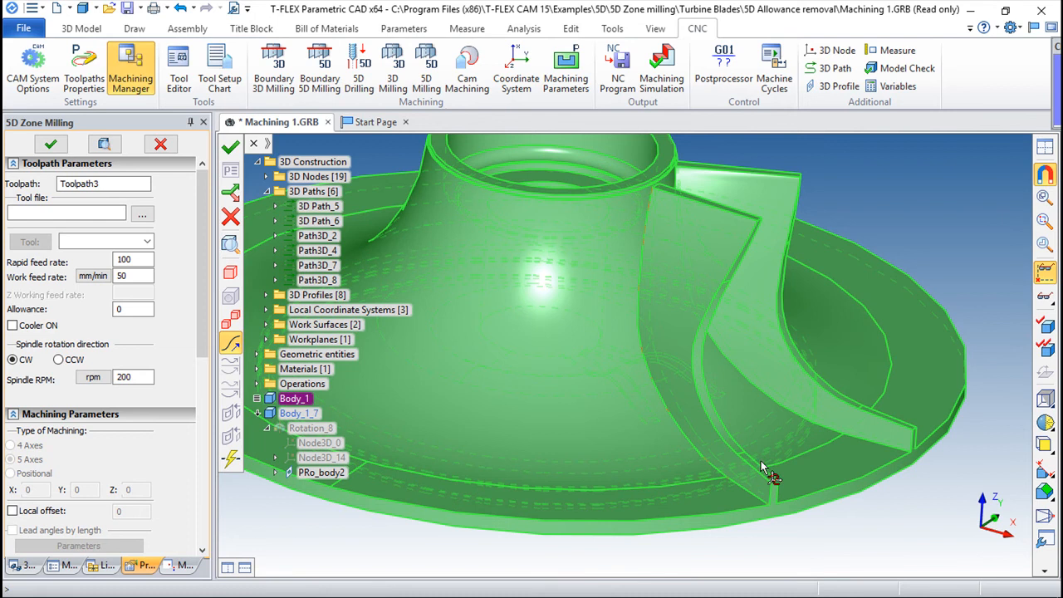
left_click(319, 220)
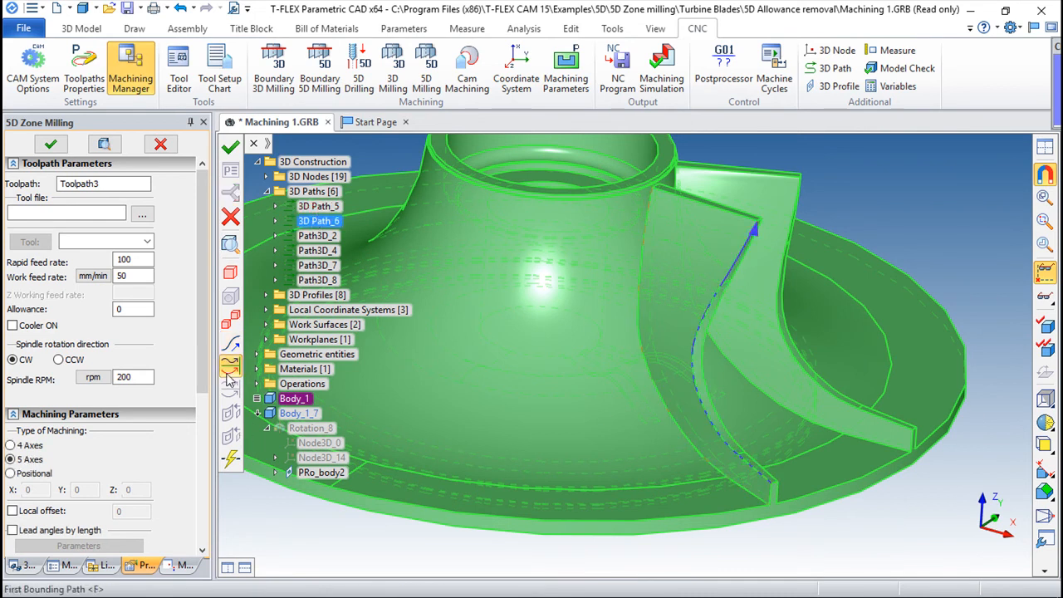
left_click(319, 205)
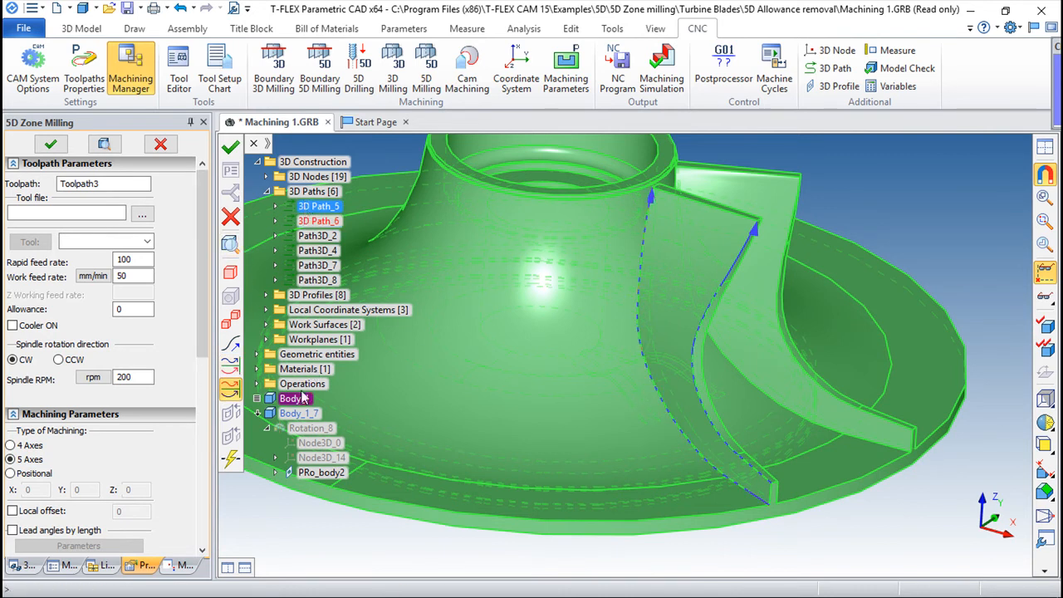
left_click(142, 214)
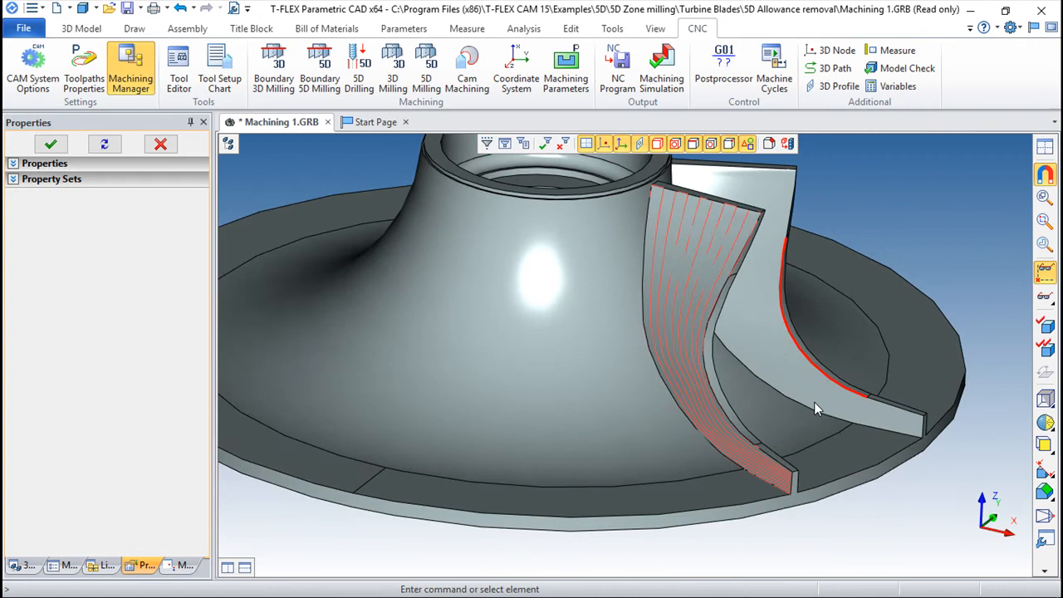
Play Toolpath3's cutting simulation in the CNC Imitator, then exit to the Machining Manager
left_click(661, 68)
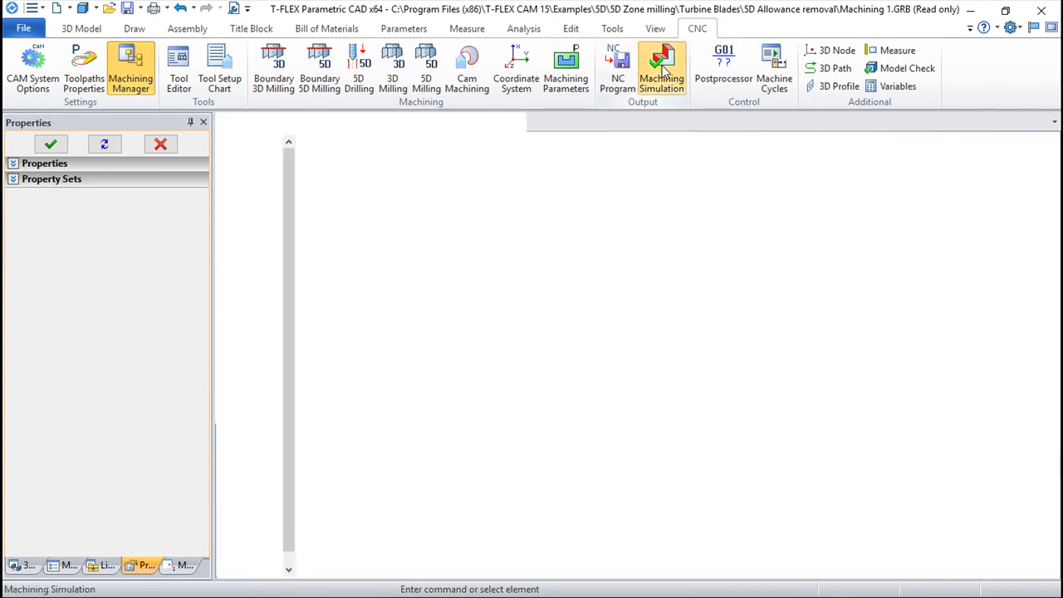
left_click(661, 67)
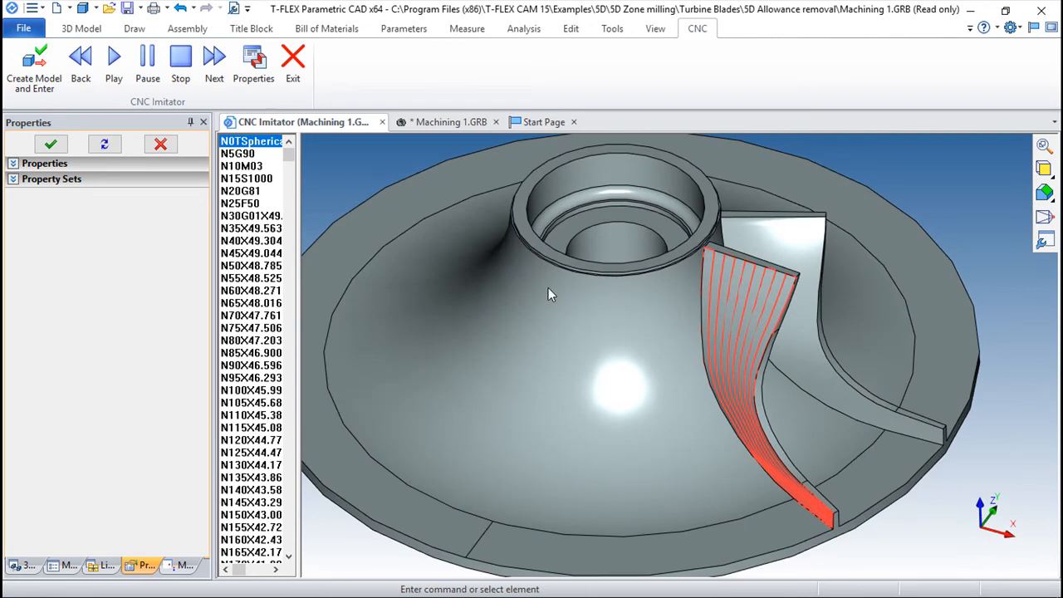
left_click(114, 62)
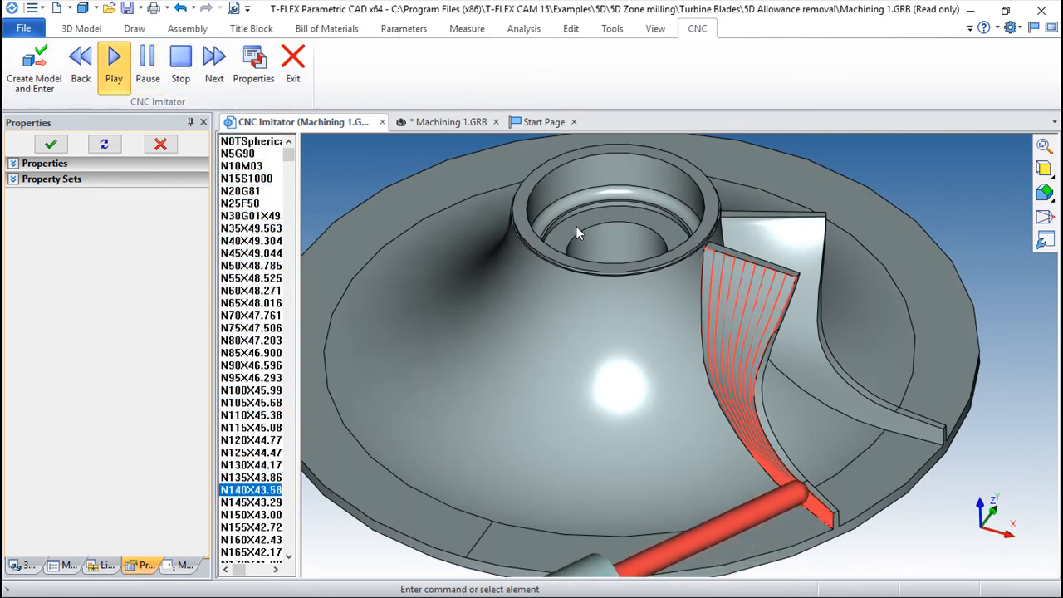
left_click(114, 55)
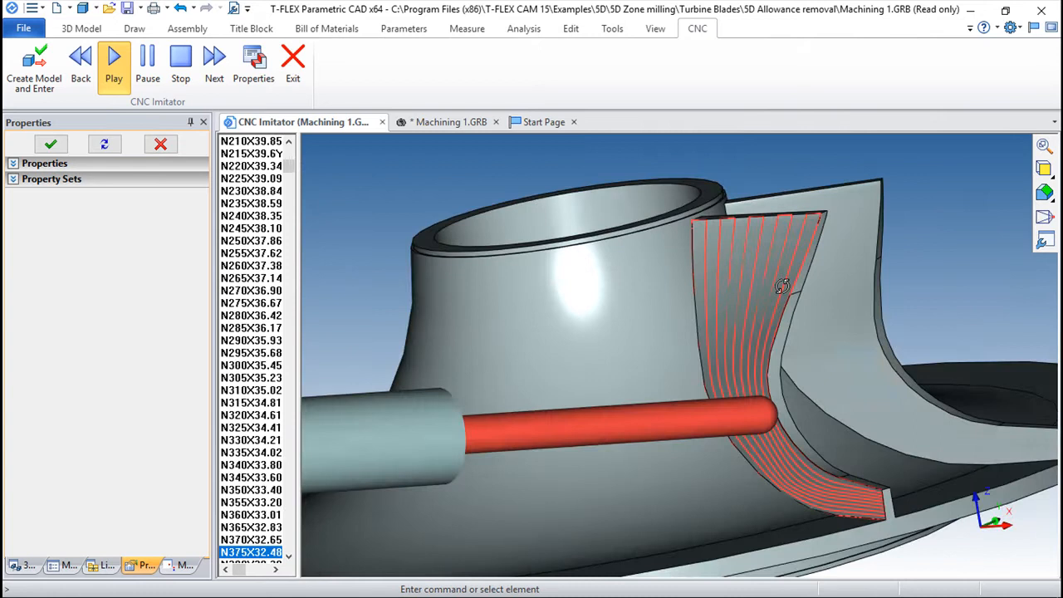
left_click(113, 63)
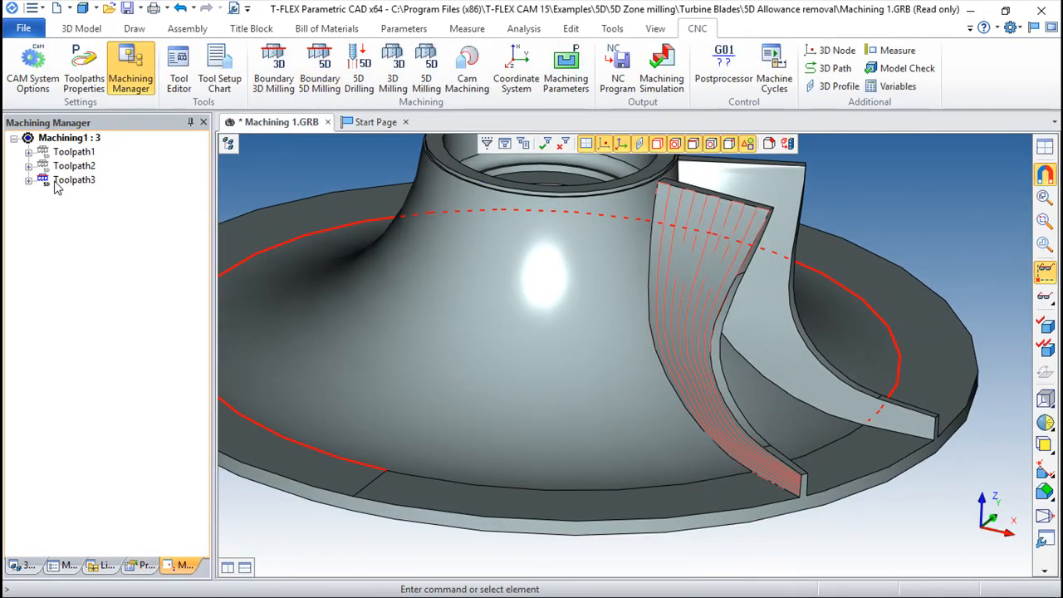
Open Toolpath3's settings and switch its passes to Across Passes
double_click(74, 179)
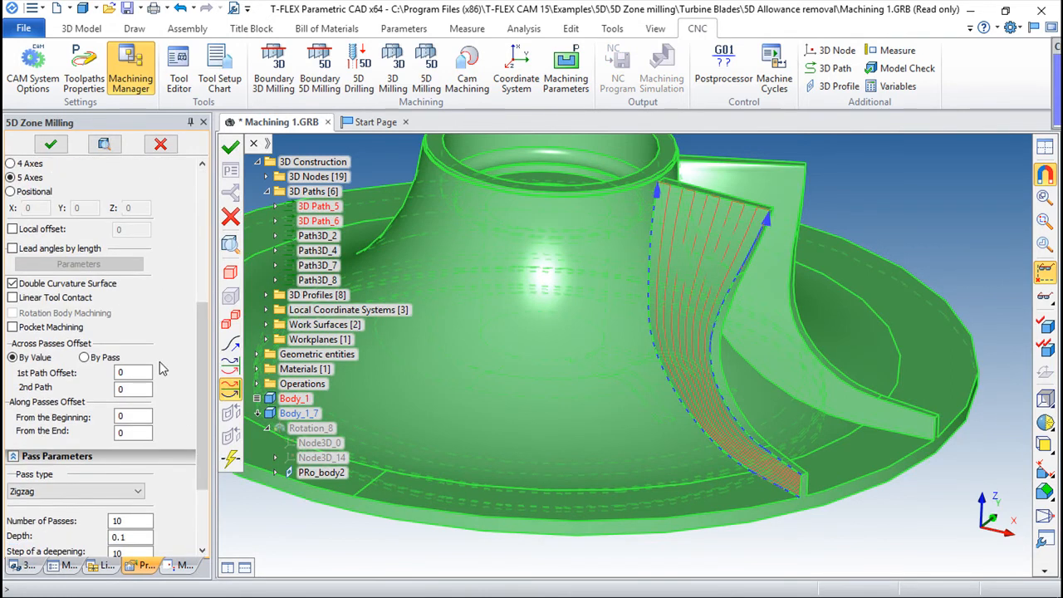
scroll("down", 3)
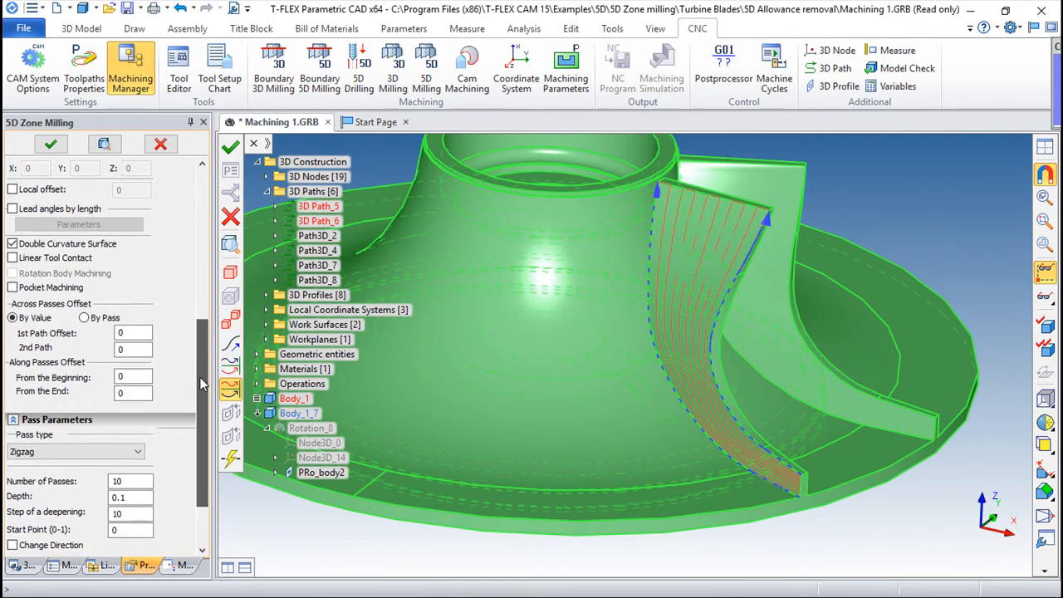
scroll("down", 3)
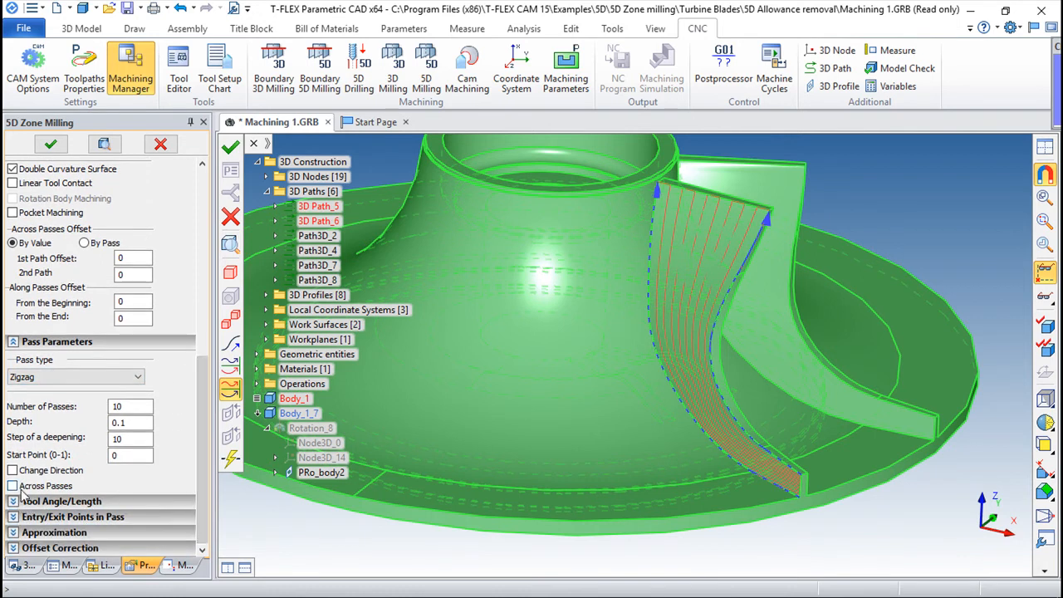
left_click(13, 486)
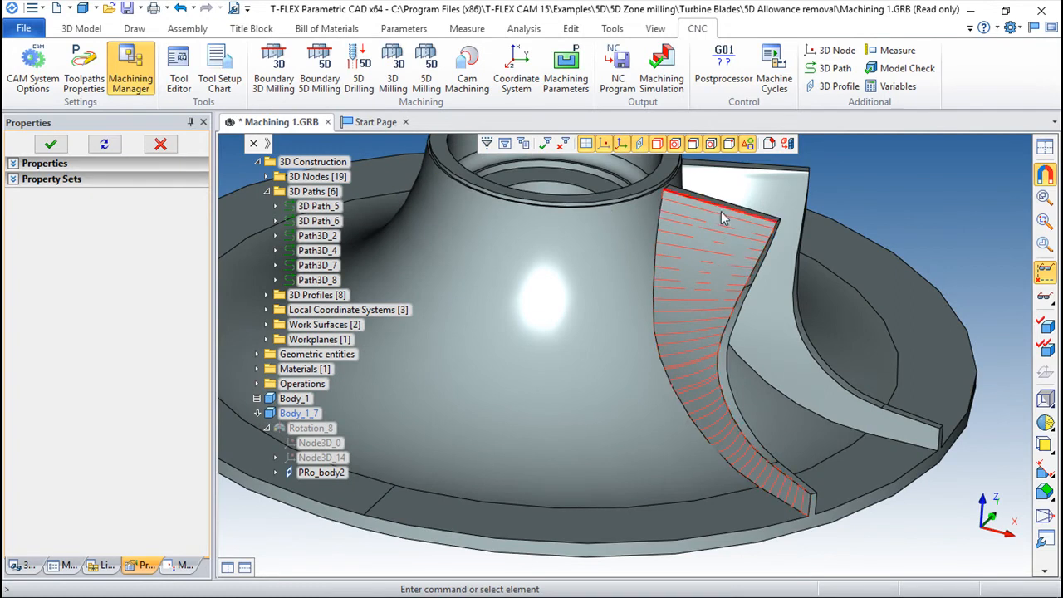
Set the pass Depth to 2 and recompute Toolpath3
left_click(182, 566)
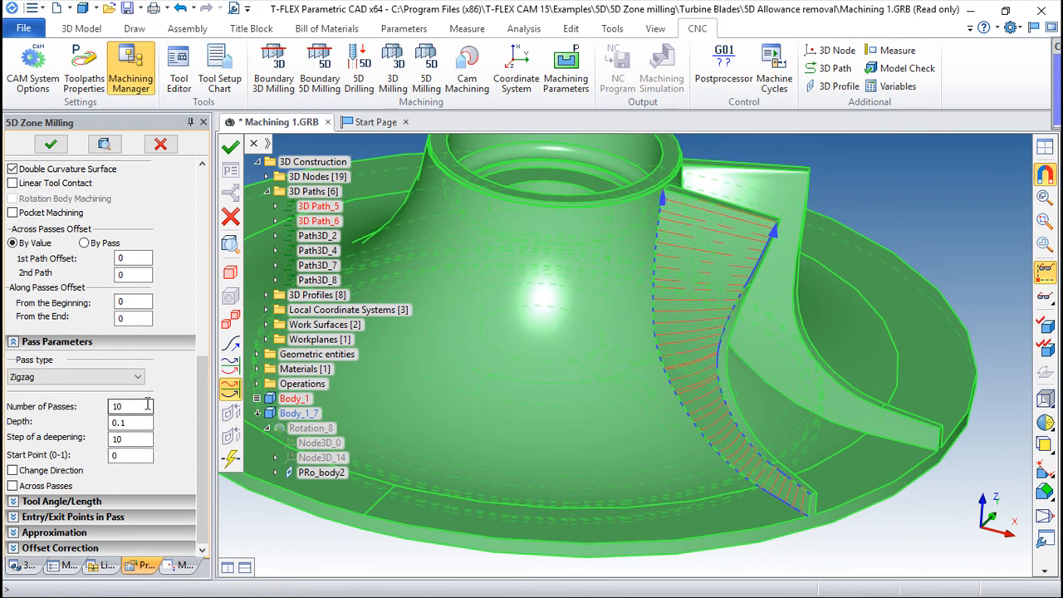
left_click(129, 406)
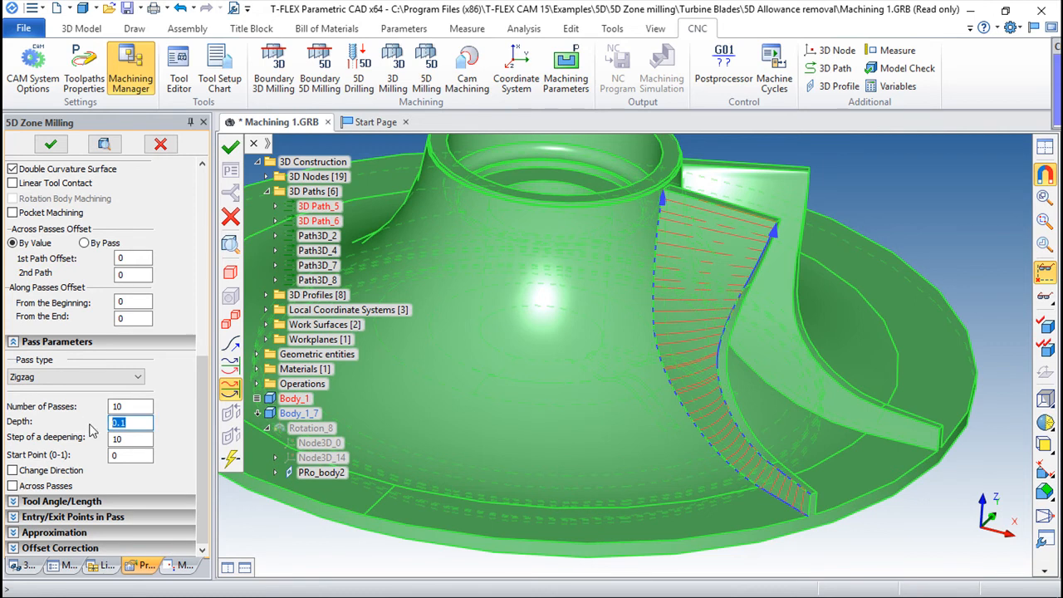
type("2")
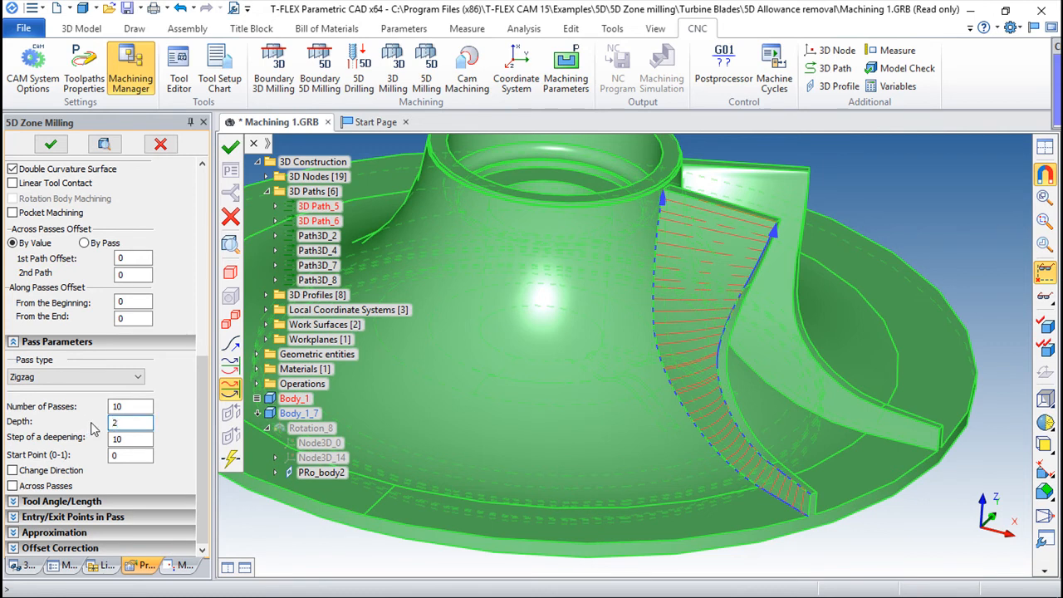
left_click(130, 438)
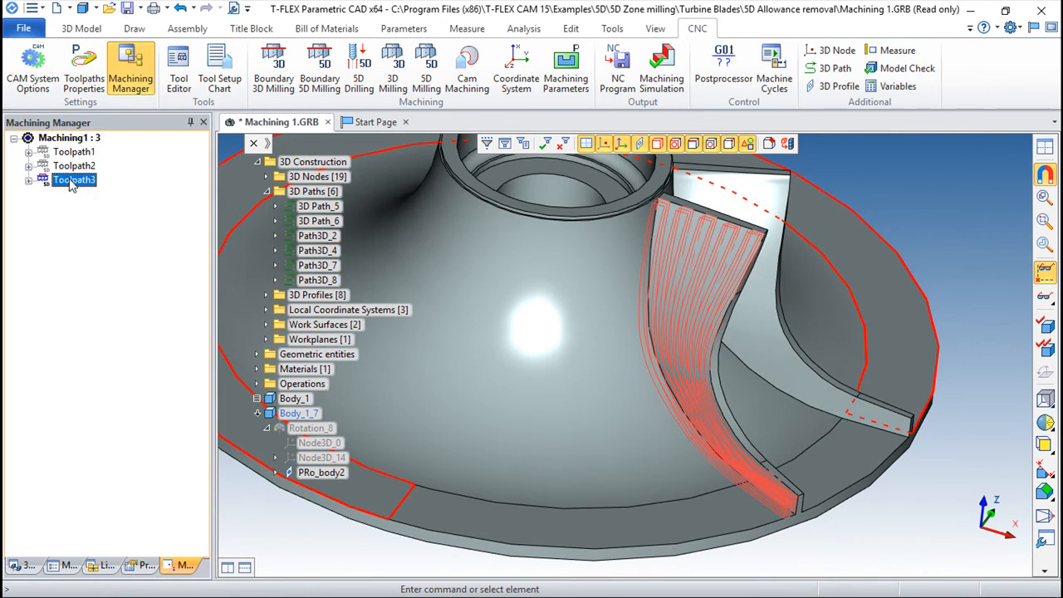
Set Toolpath3's across-passes offset to By Pass with a 1st Path Offset of 3
double_click(74, 180)
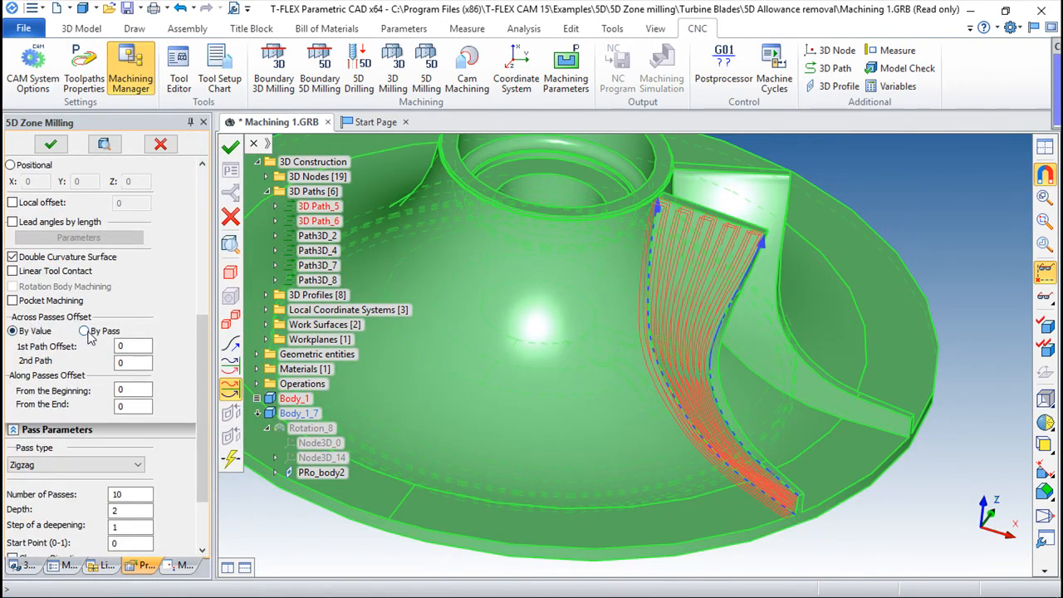
mouse_move(100, 366)
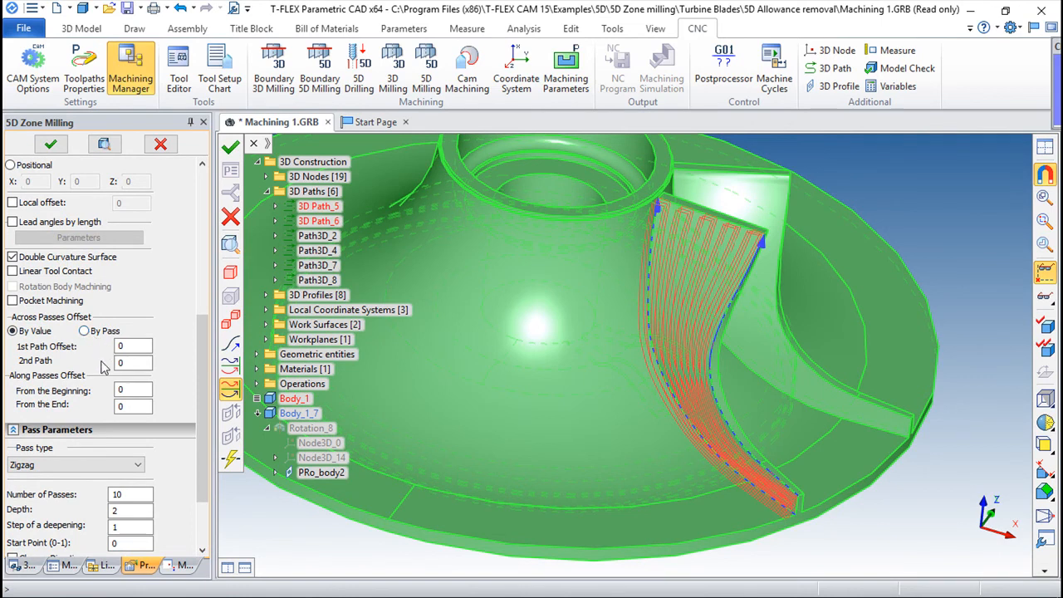
left_click(84, 331)
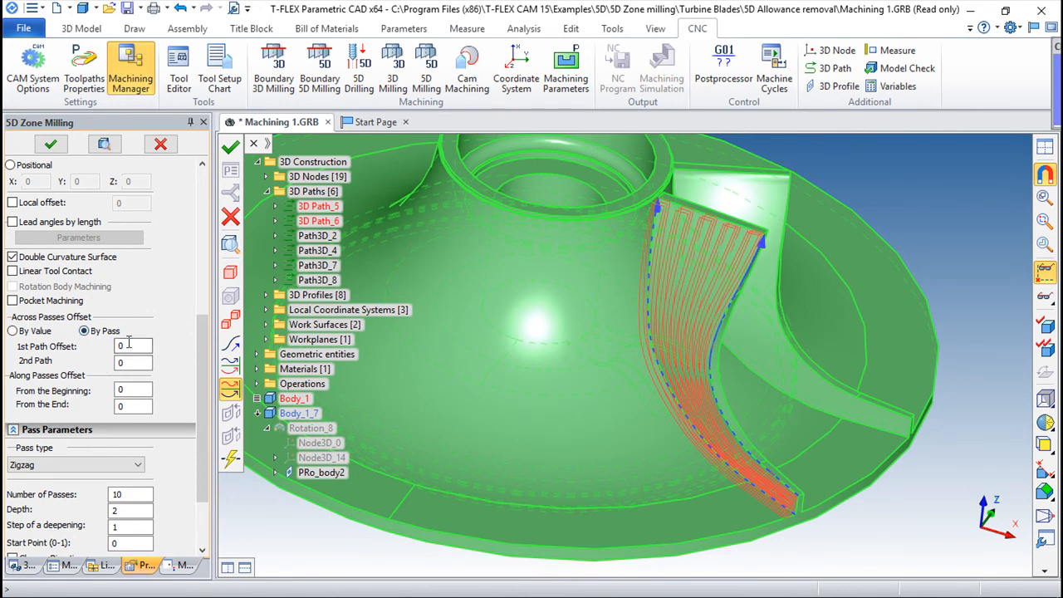
left_click(133, 346)
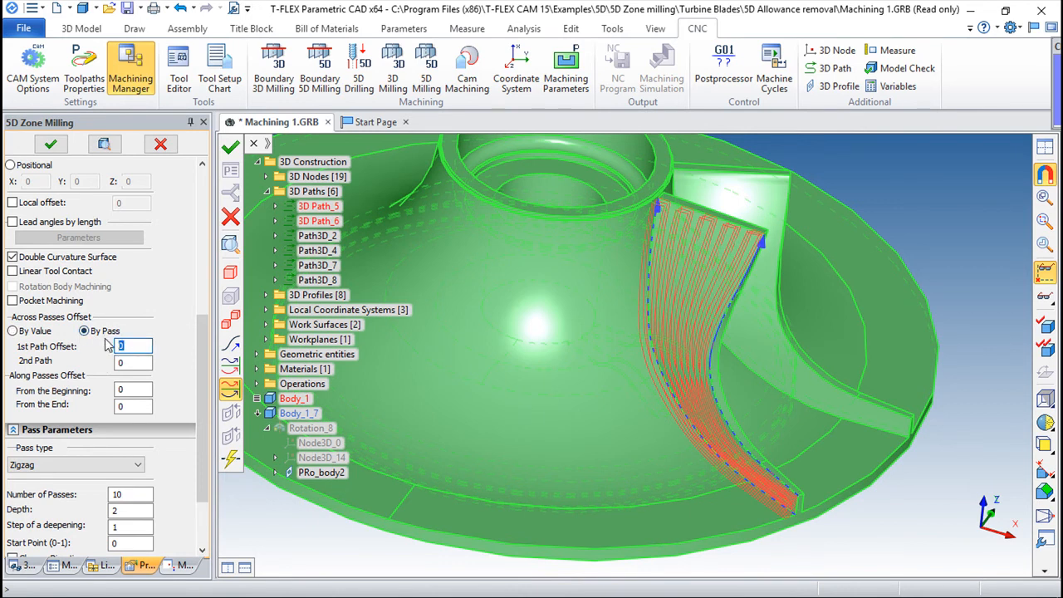
type("3")
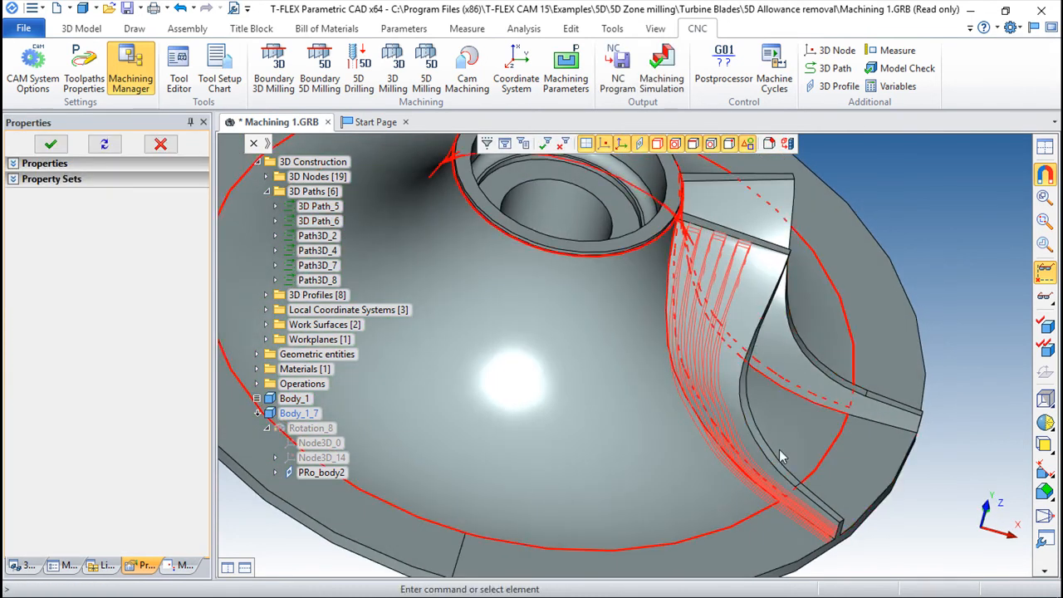
left_click_drag(780, 457, 846, 357)
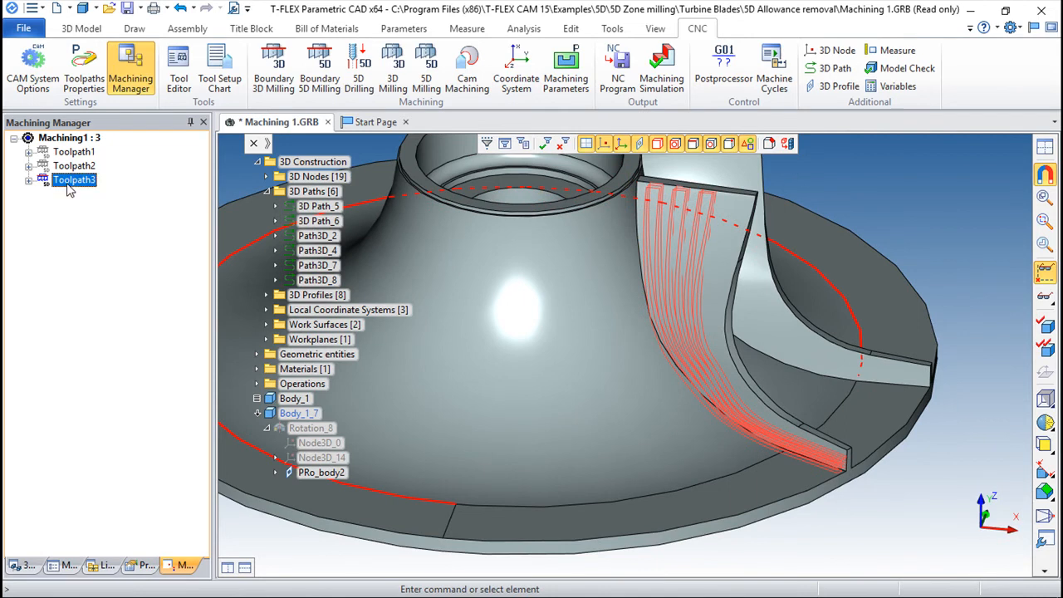
double_click(74, 180)
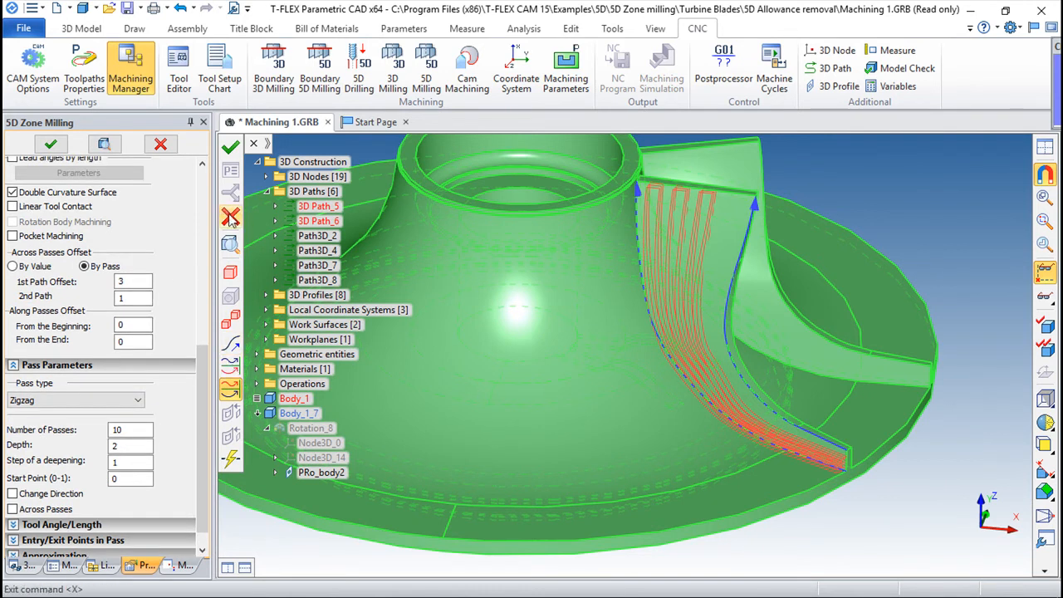
left_click(50, 144)
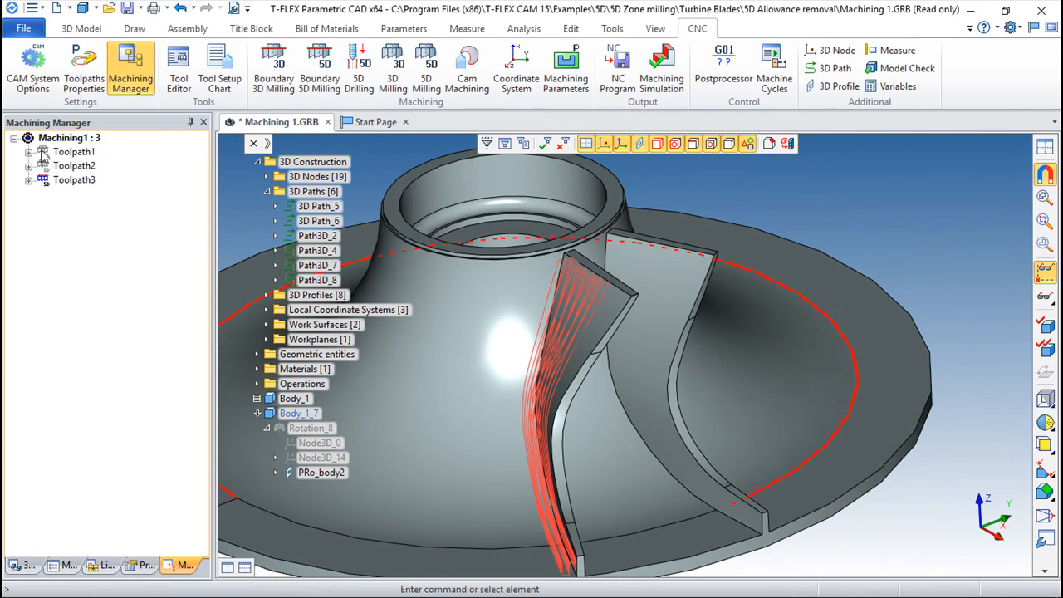
Display Toolpath1 and orbit the view to inspect its rough passes from both sides
left_click(74, 179)
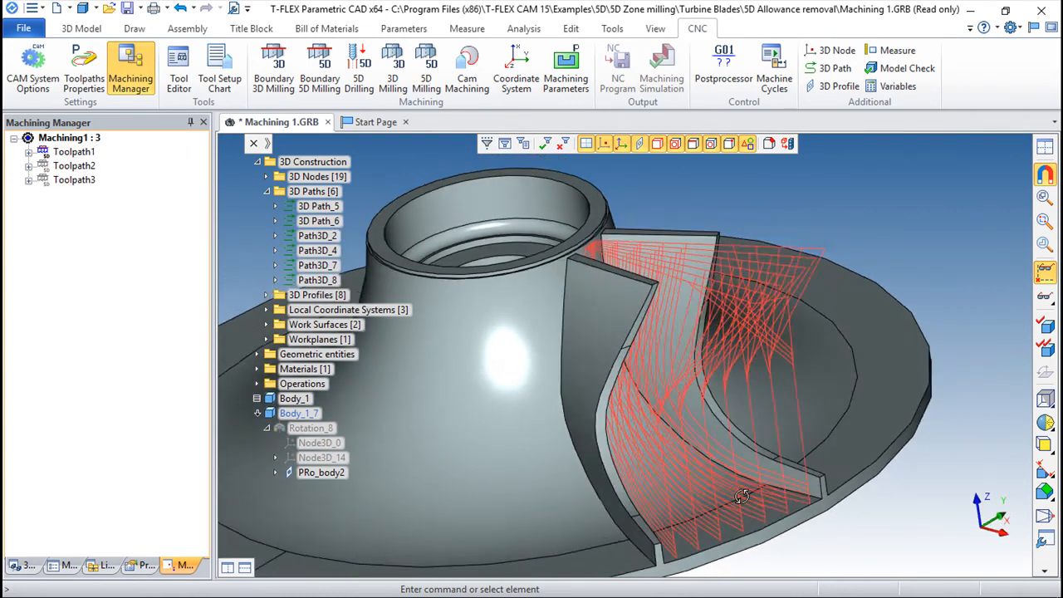
left_click_drag(742, 496, 777, 386)
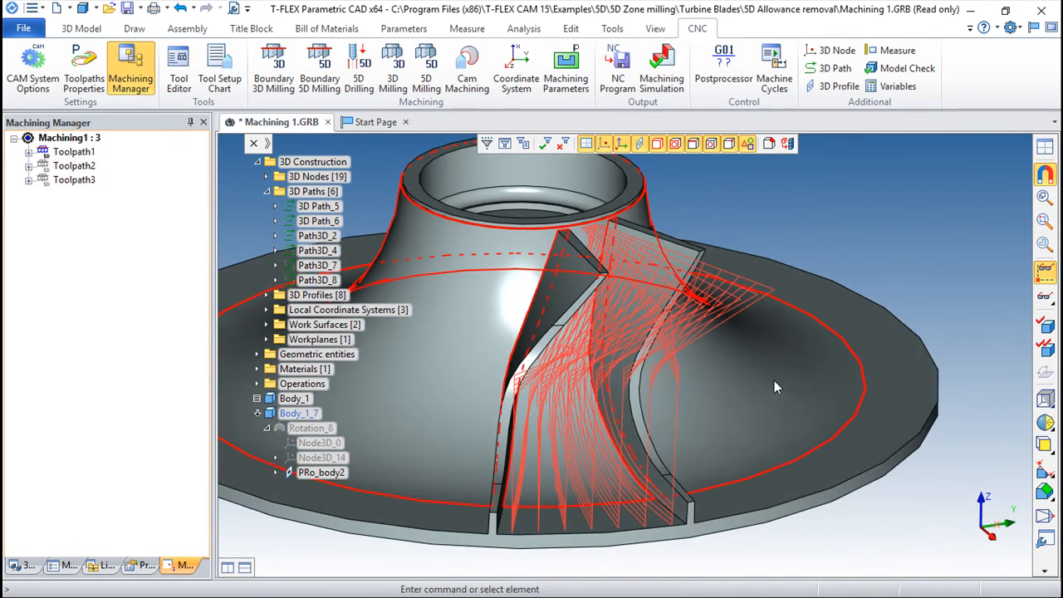
left_click_drag(773, 388, 918, 399)
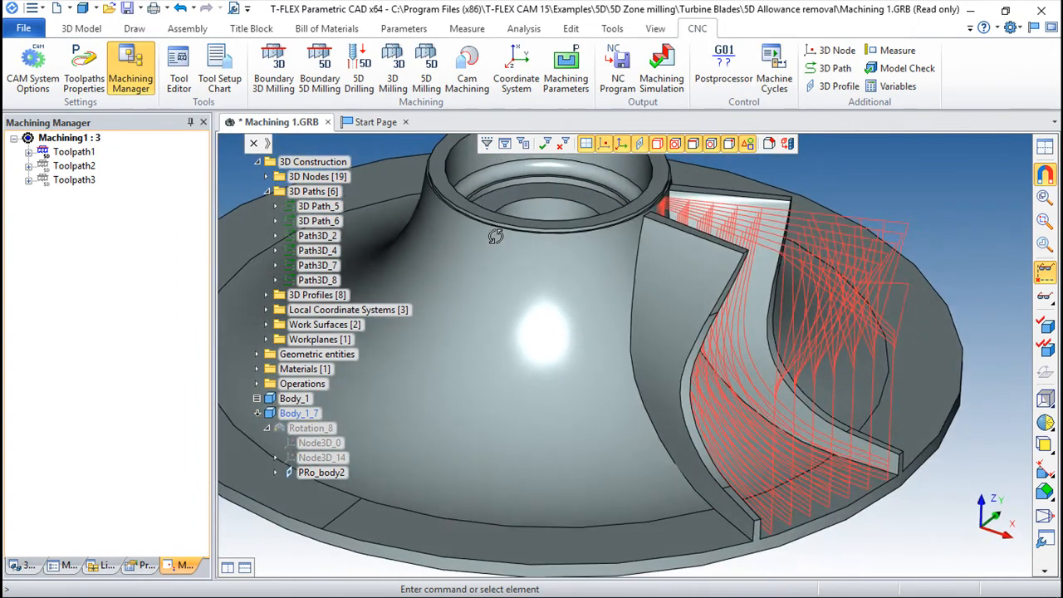
left_click(312, 428)
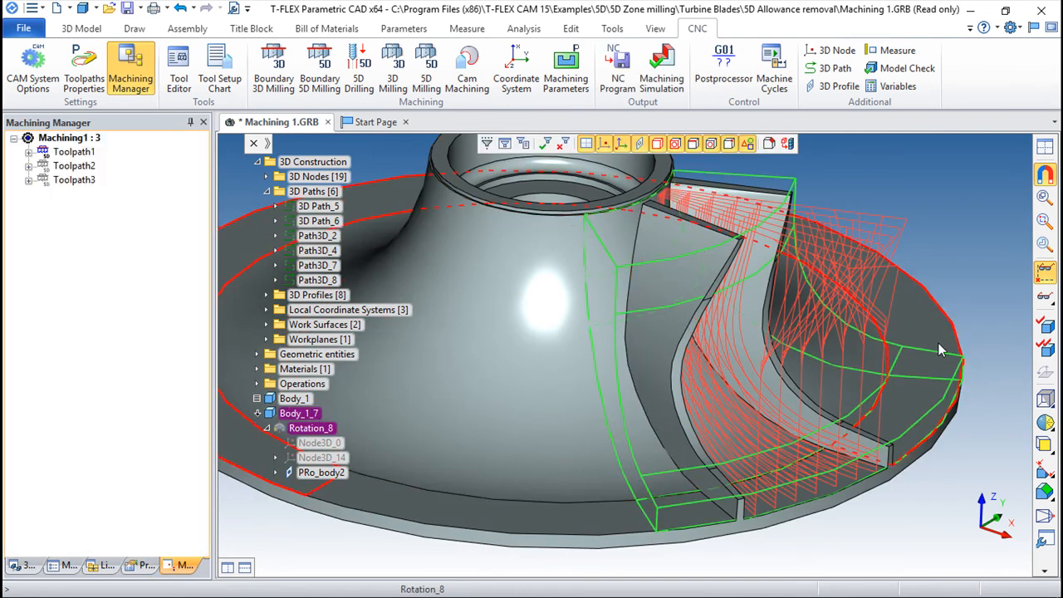
left_click(939, 349)
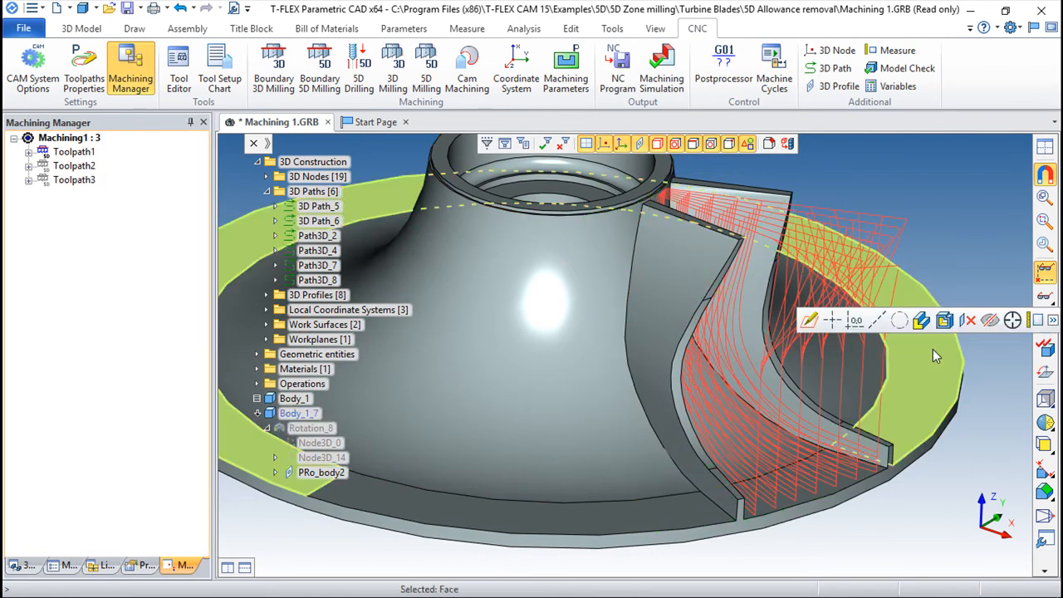
left_click(312, 428)
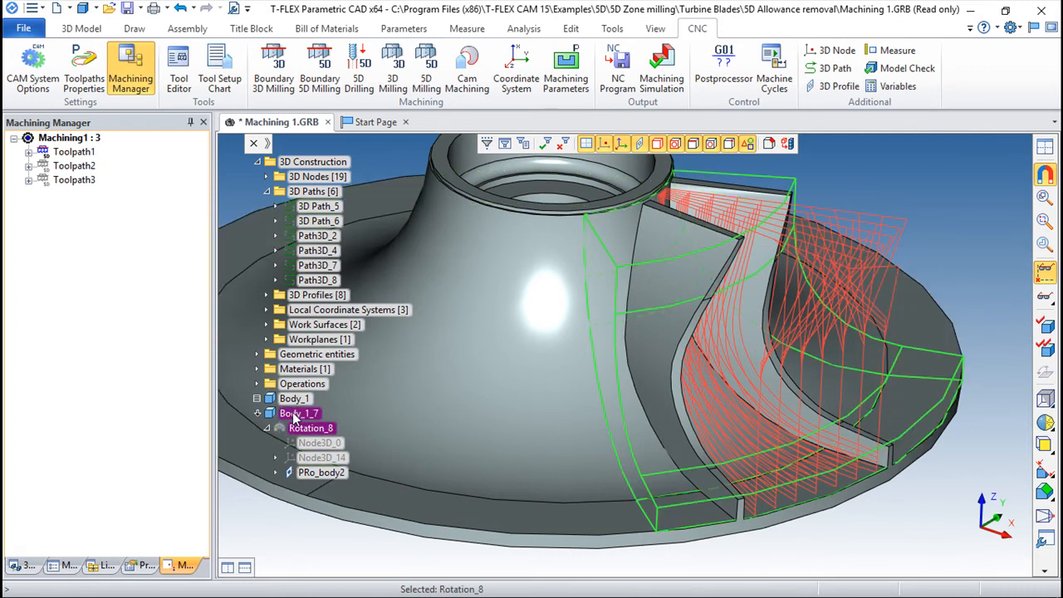
double_click(311, 428)
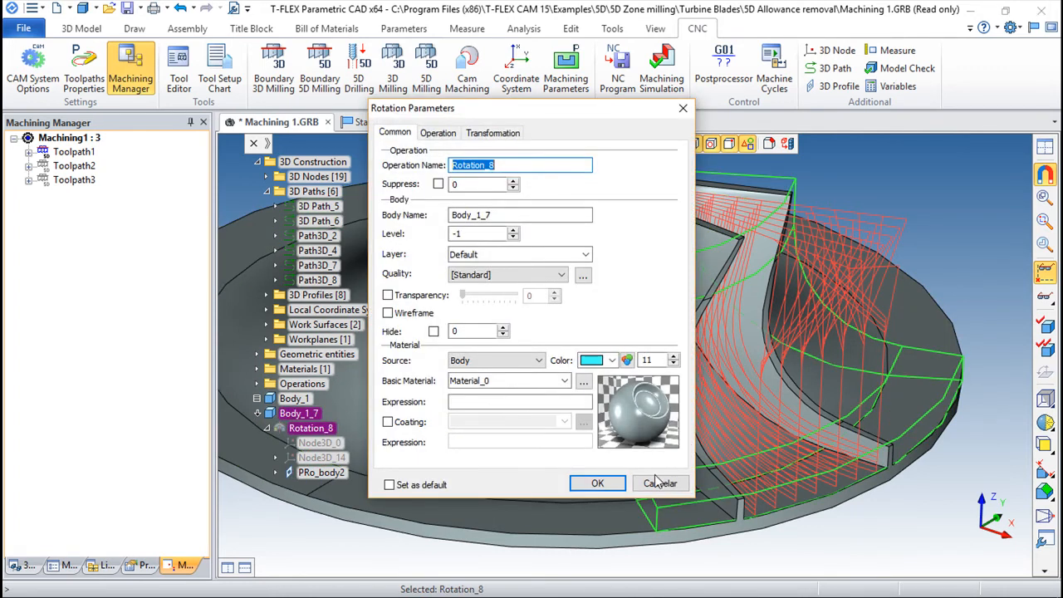
mouse_move(493, 133)
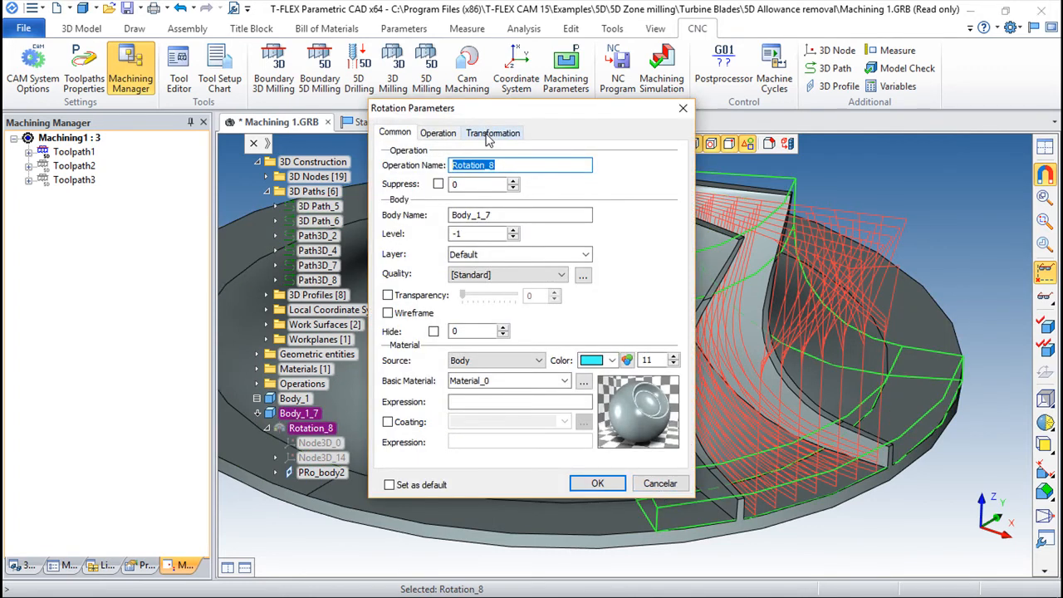
left_click(597, 484)
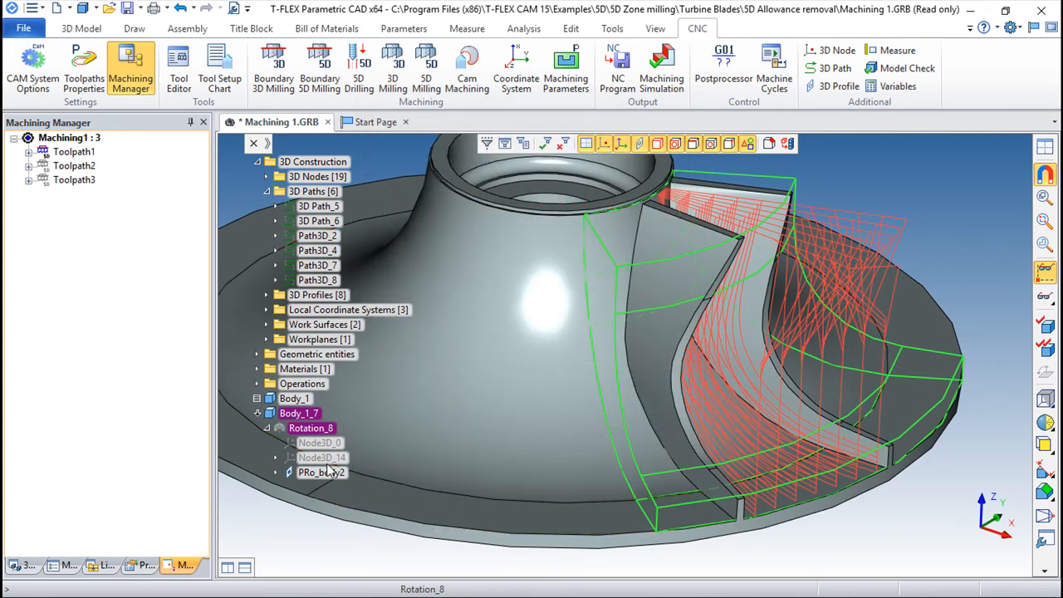
left_click(321, 472)
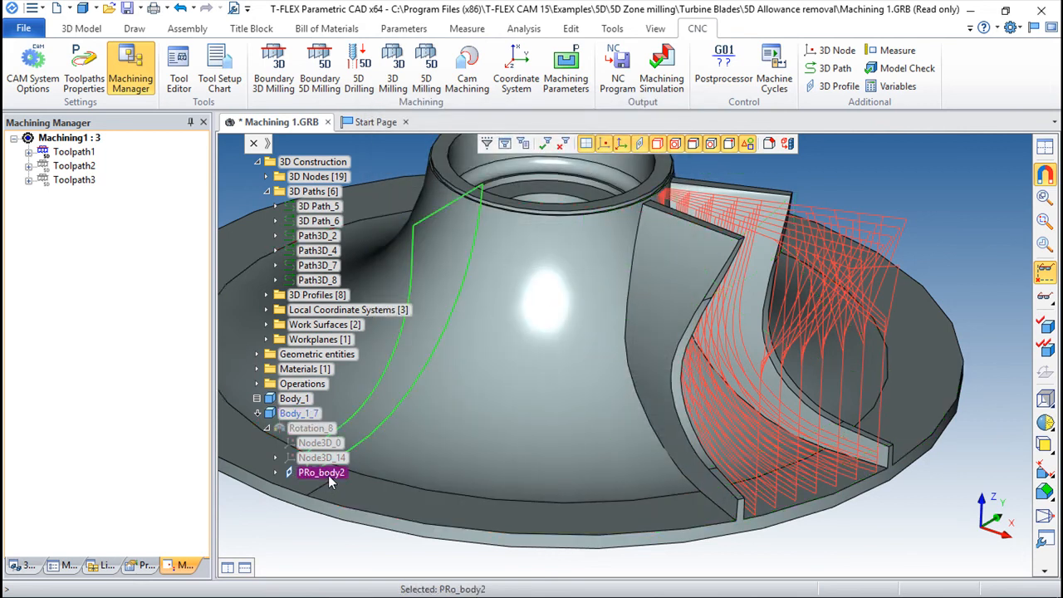
double_click(311, 428)
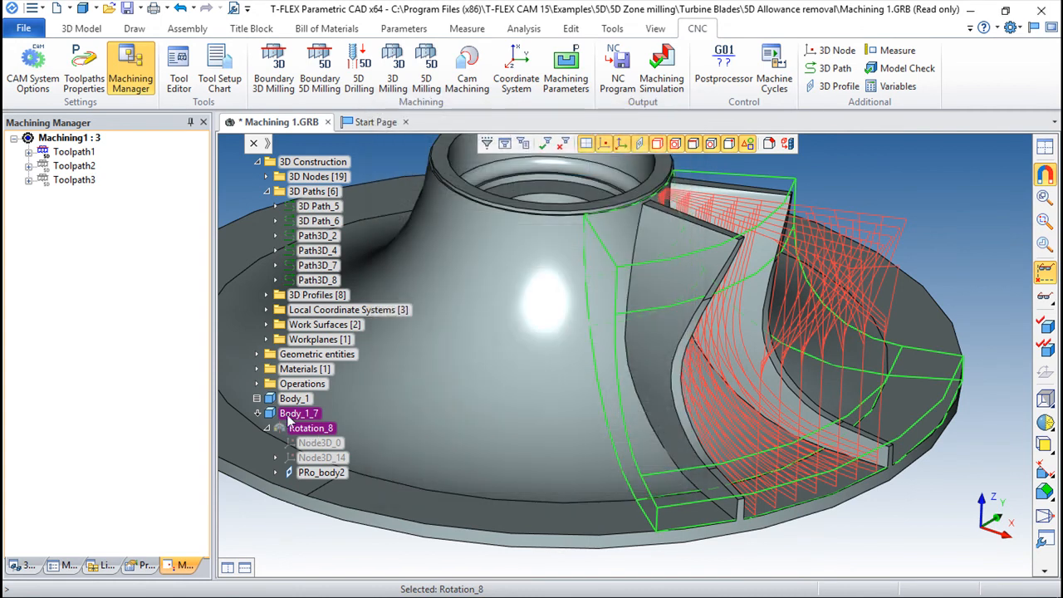
right_click(299, 413)
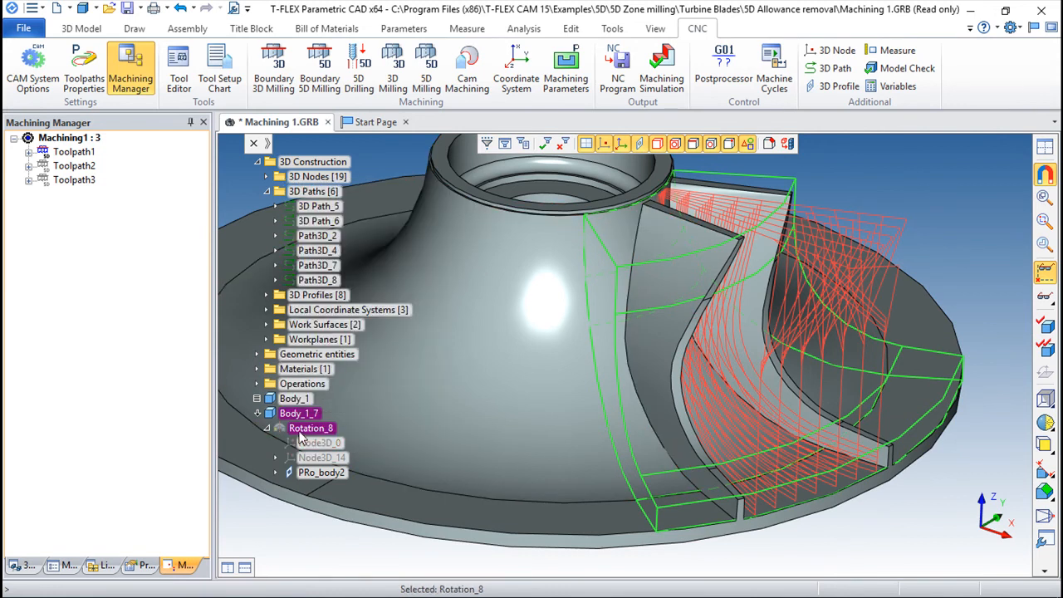
double_click(310, 428)
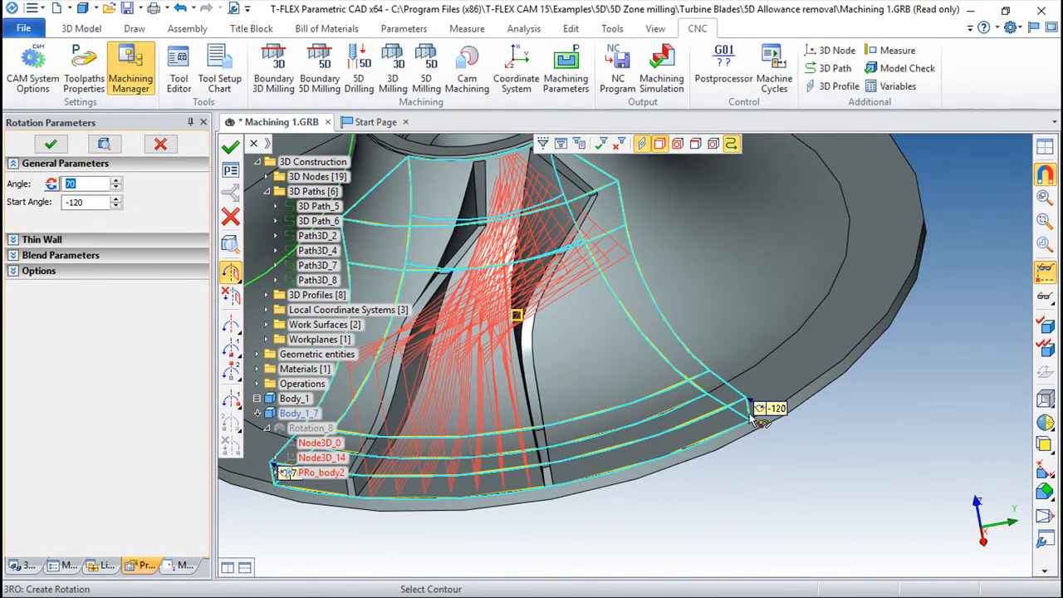
mouse_move(606, 376)
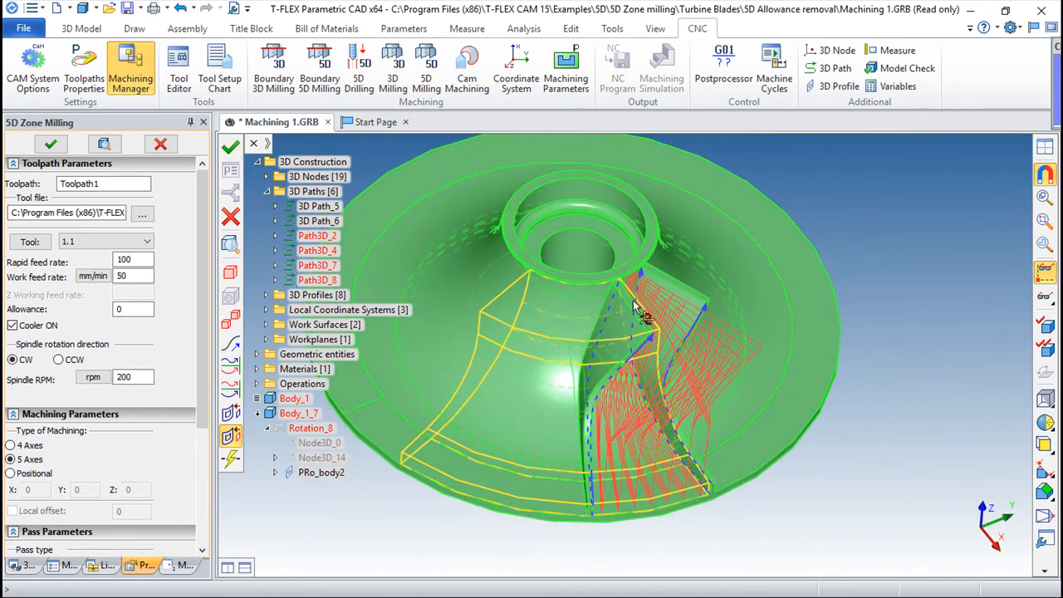
Recalculate Toolpath1, orbit to inspect it, and highlight rotation body Body_1_7
left_click(50, 144)
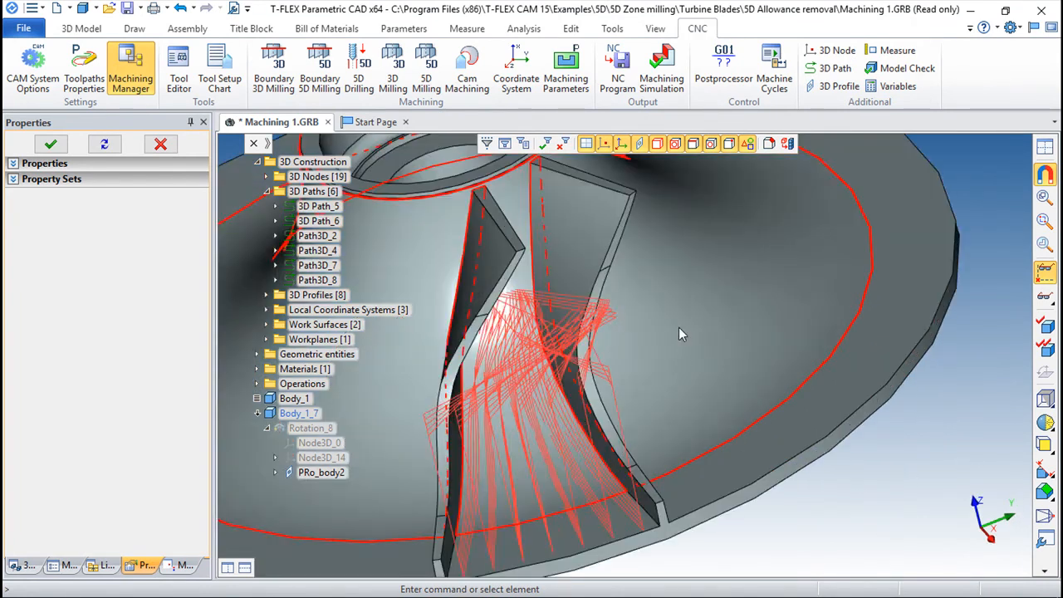
left_click_drag(681, 332, 822, 395)
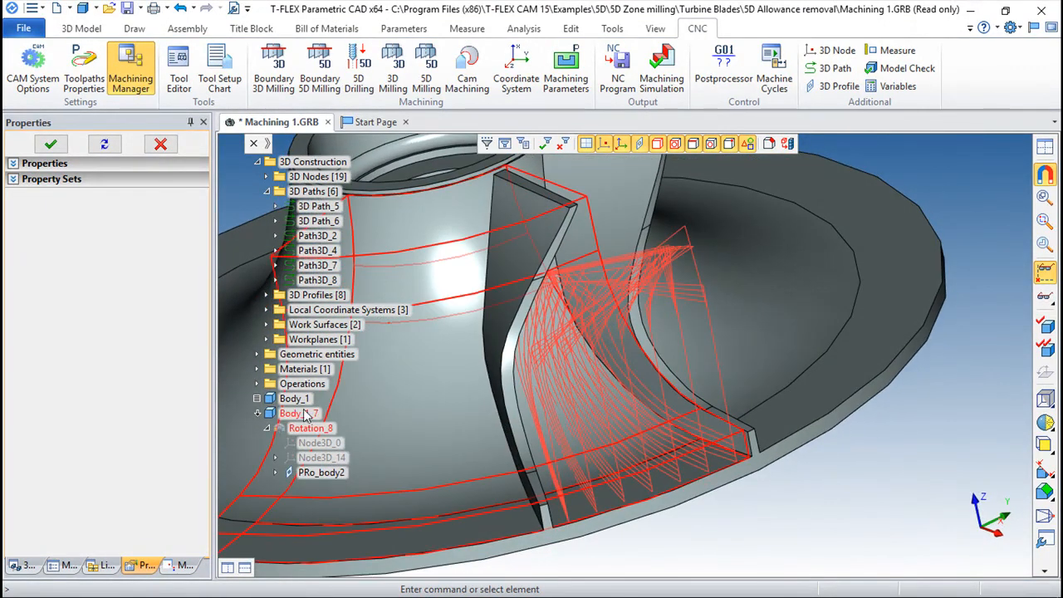
left_click(299, 412)
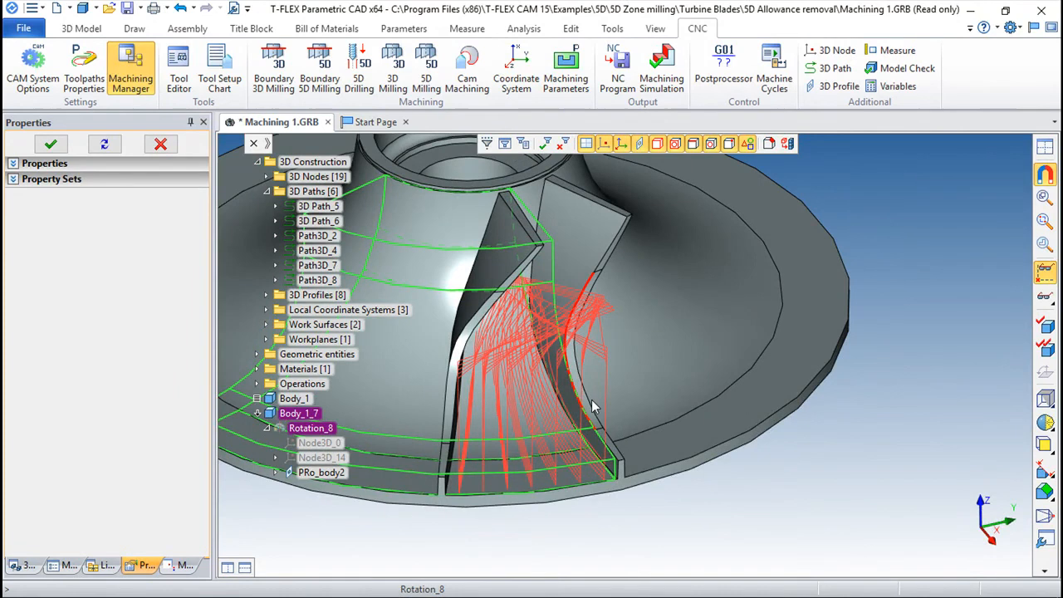
mouse_move(596, 407)
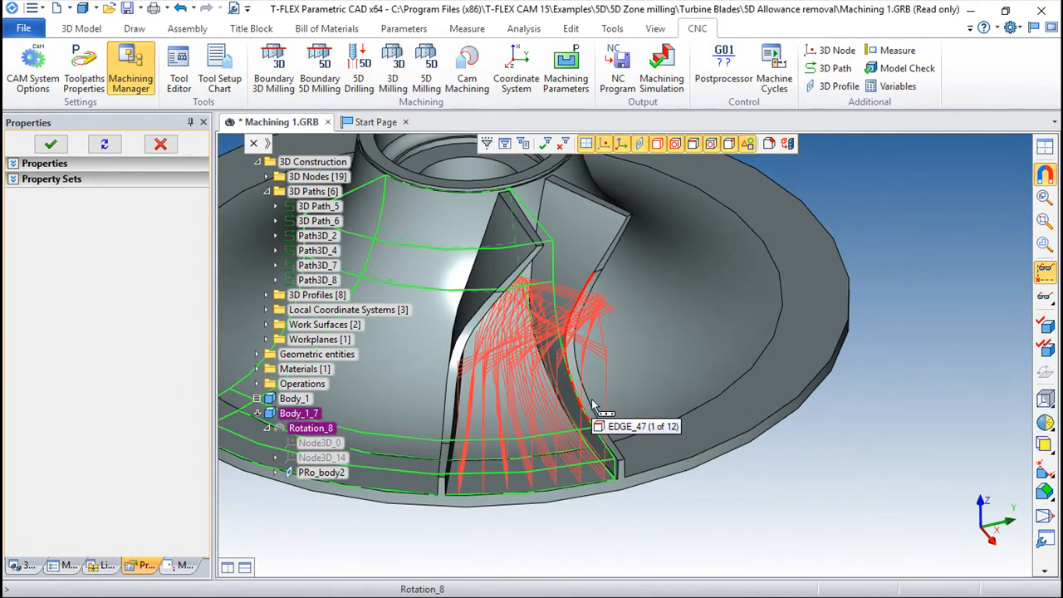